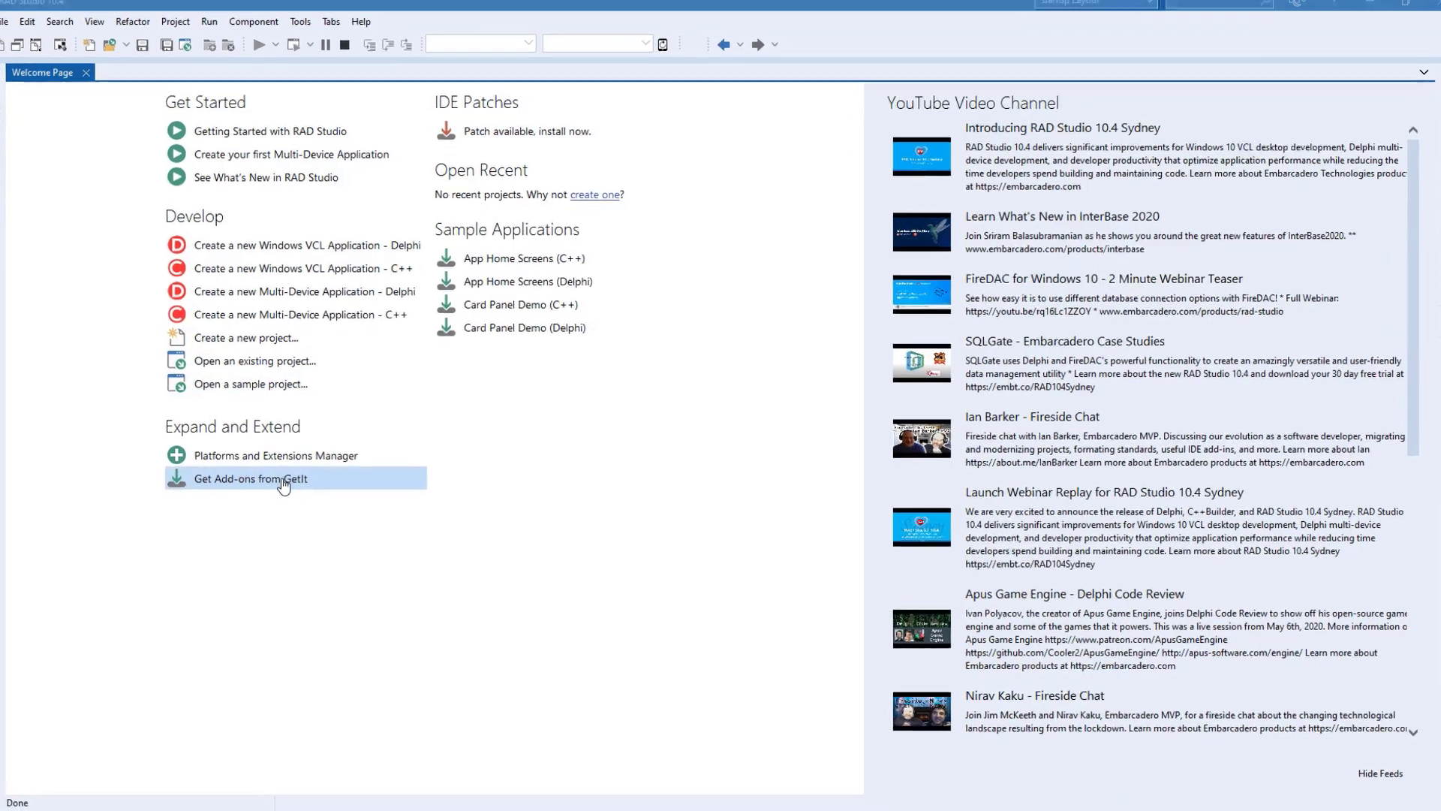
- Open the GetIt Package Manager from the Welcome Page's 'Get Add-ons from GetIt' link
click(250, 478)
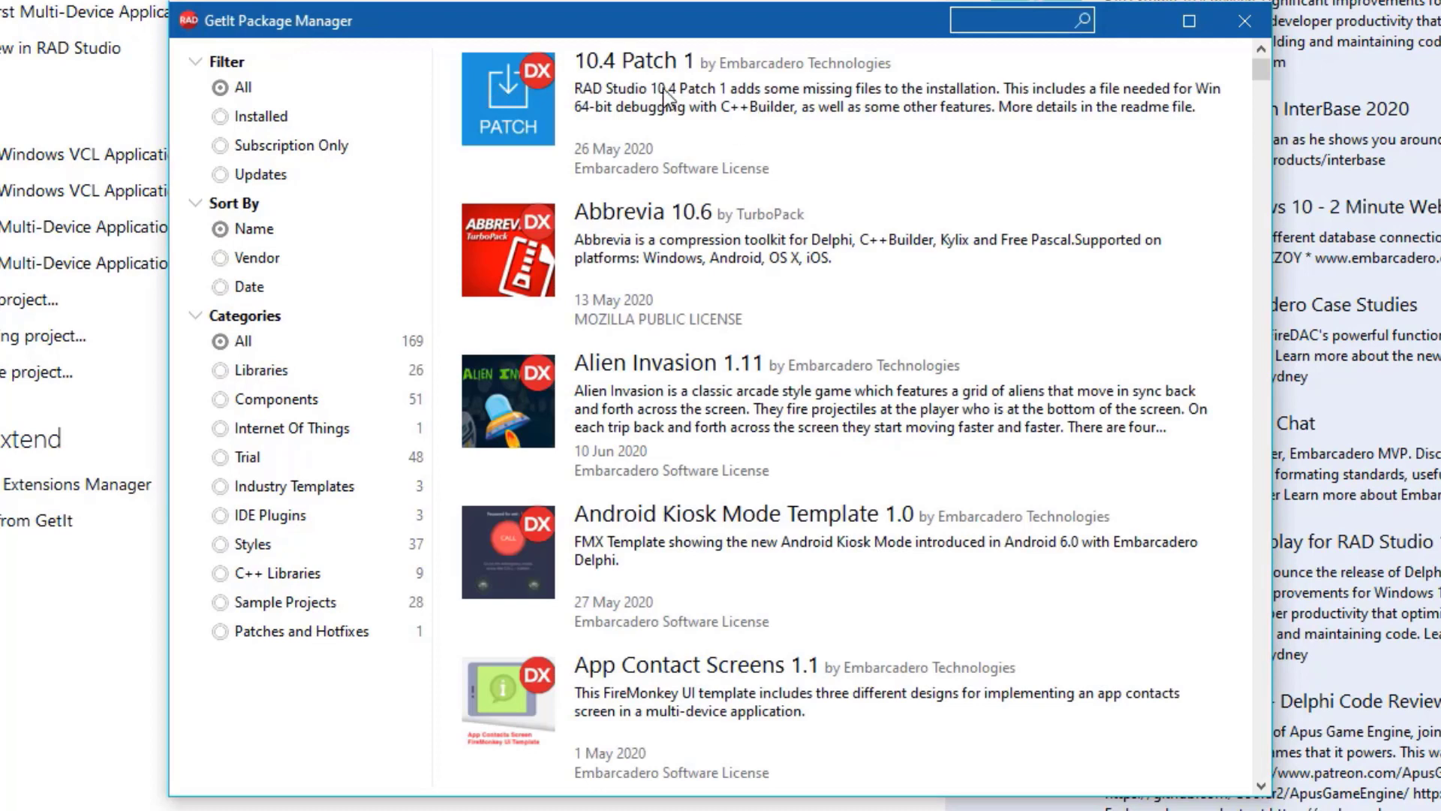
mouse_move(657, 188)
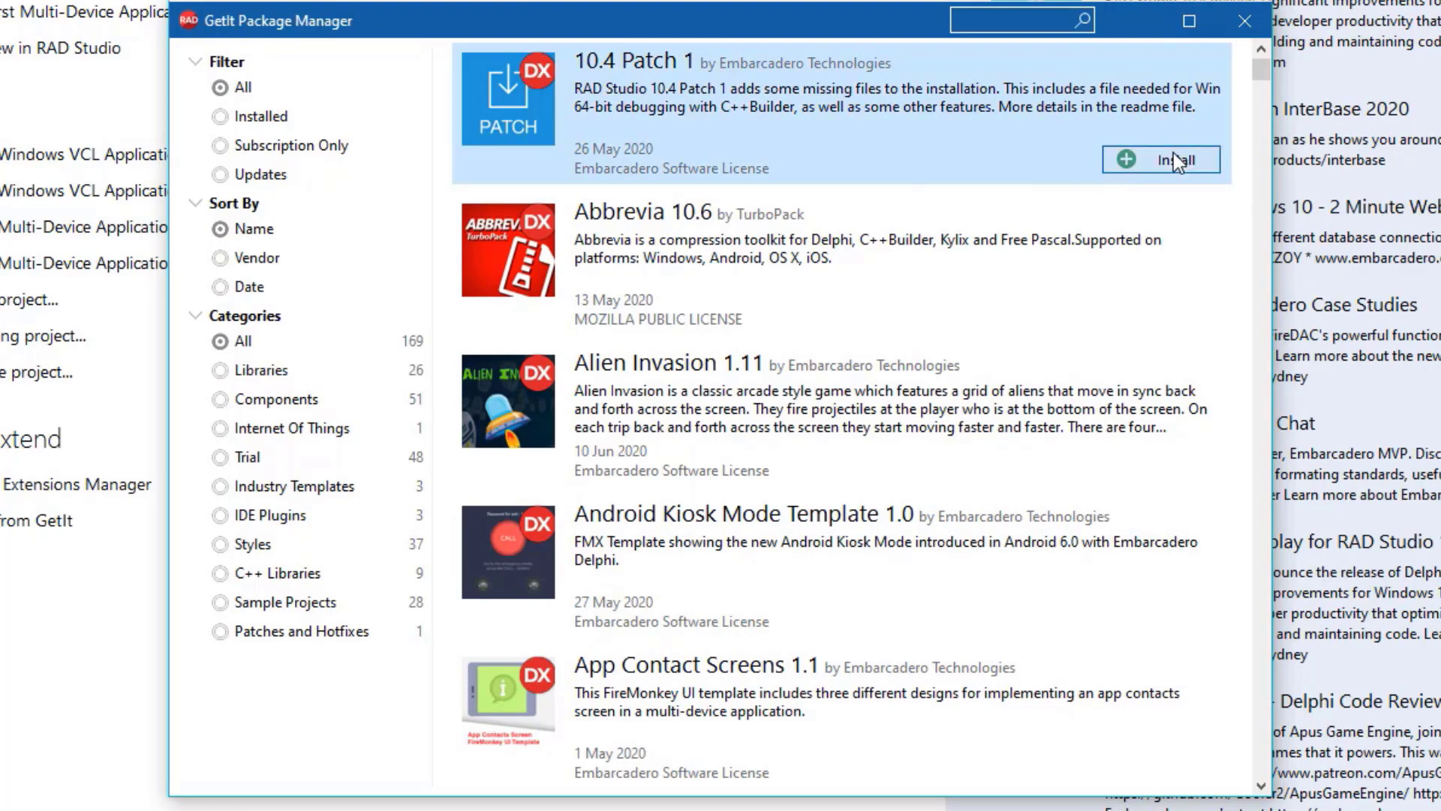
- Install the 10.4 Patch 1 package and close the log once it completes
click(1160, 159)
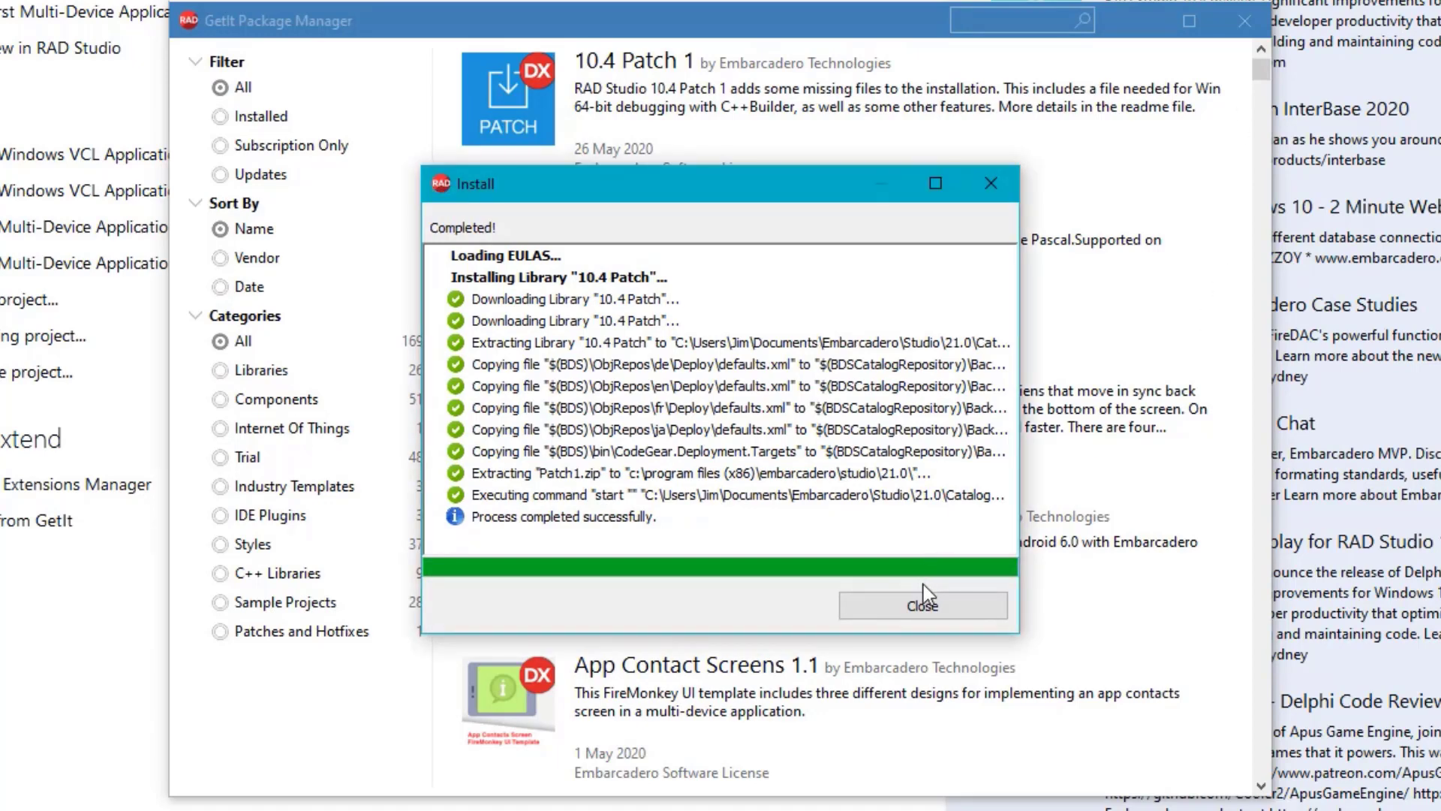
click(922, 605)
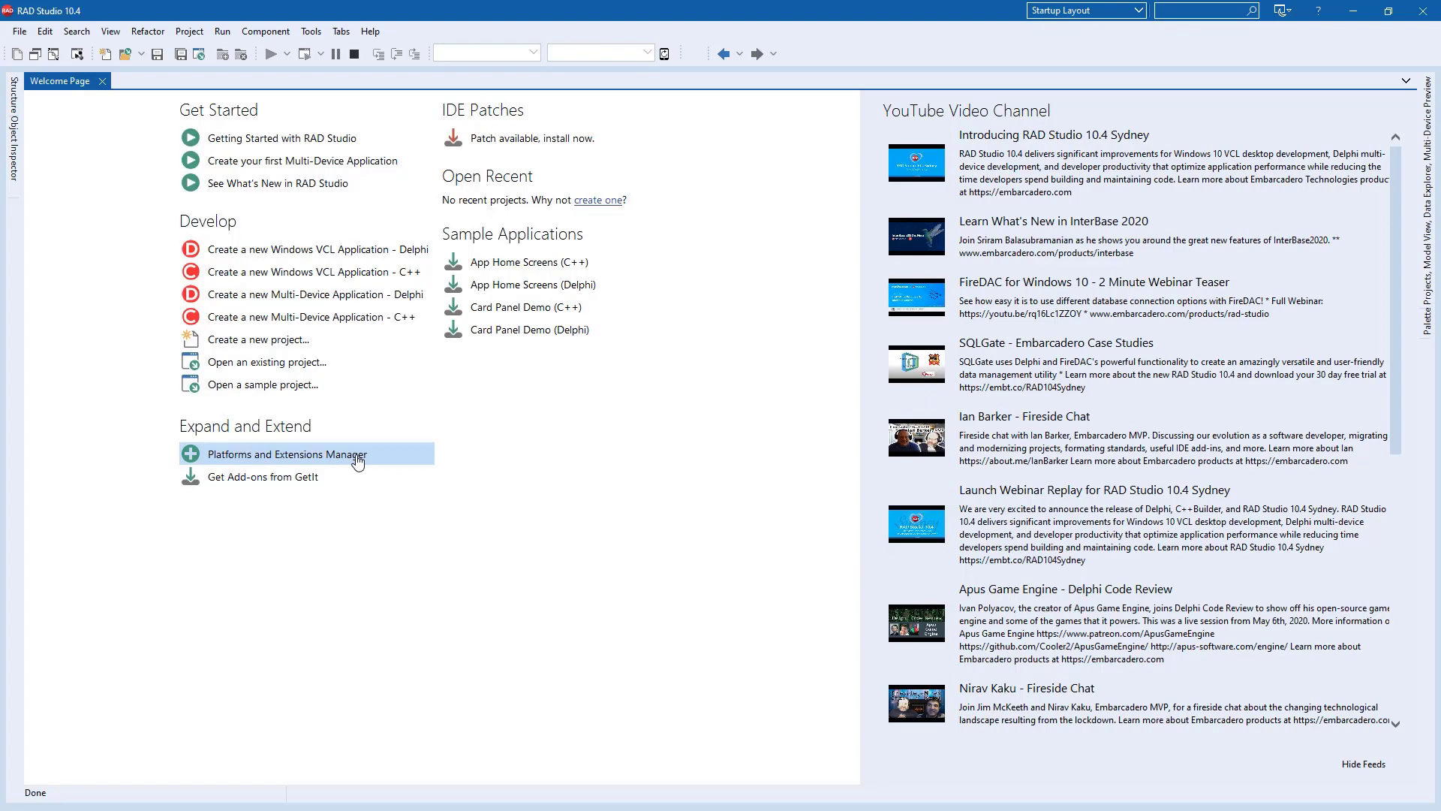
- Open Platform Selection and view installed platform details, including Delphi Android Enterprise
click(286, 454)
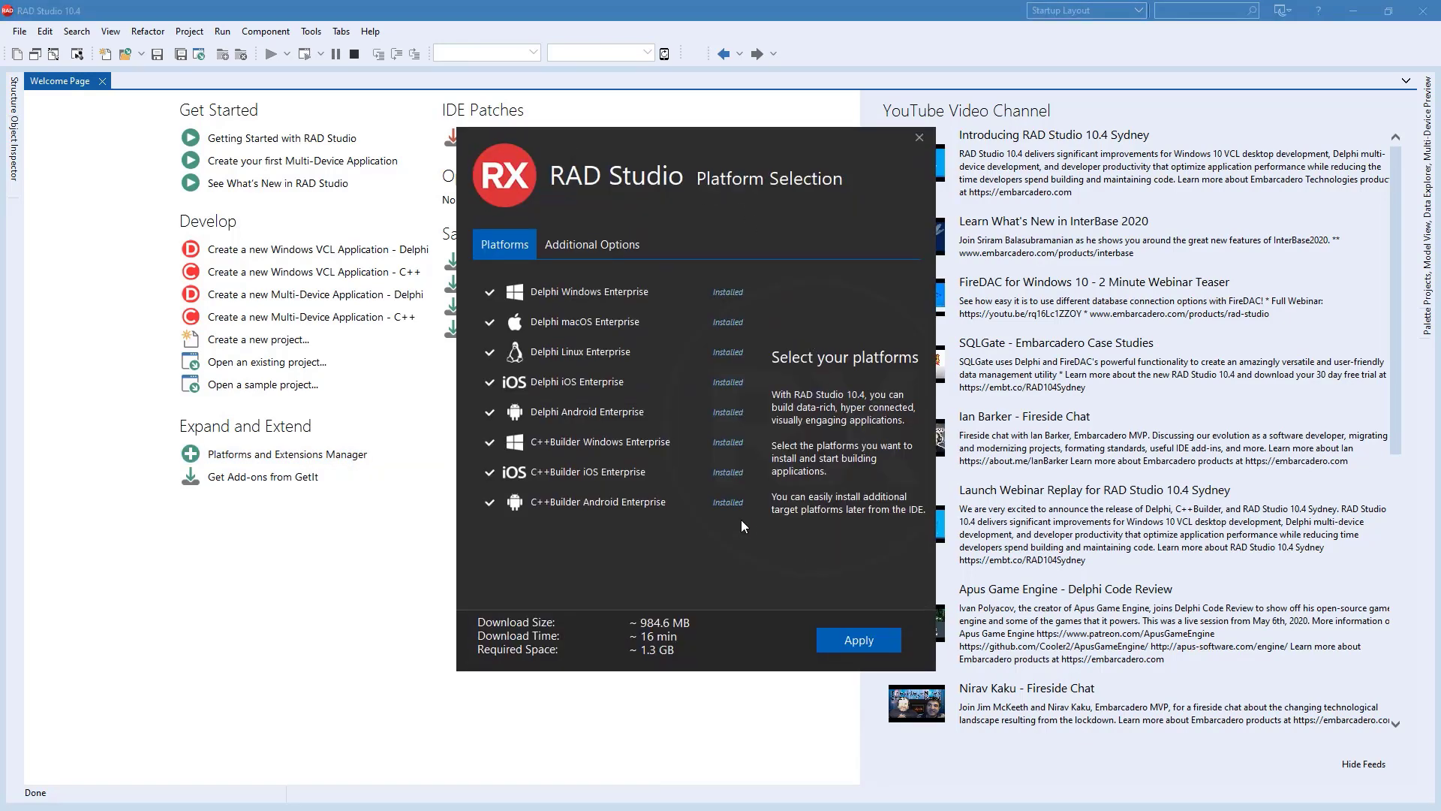
mouse_move(336, 475)
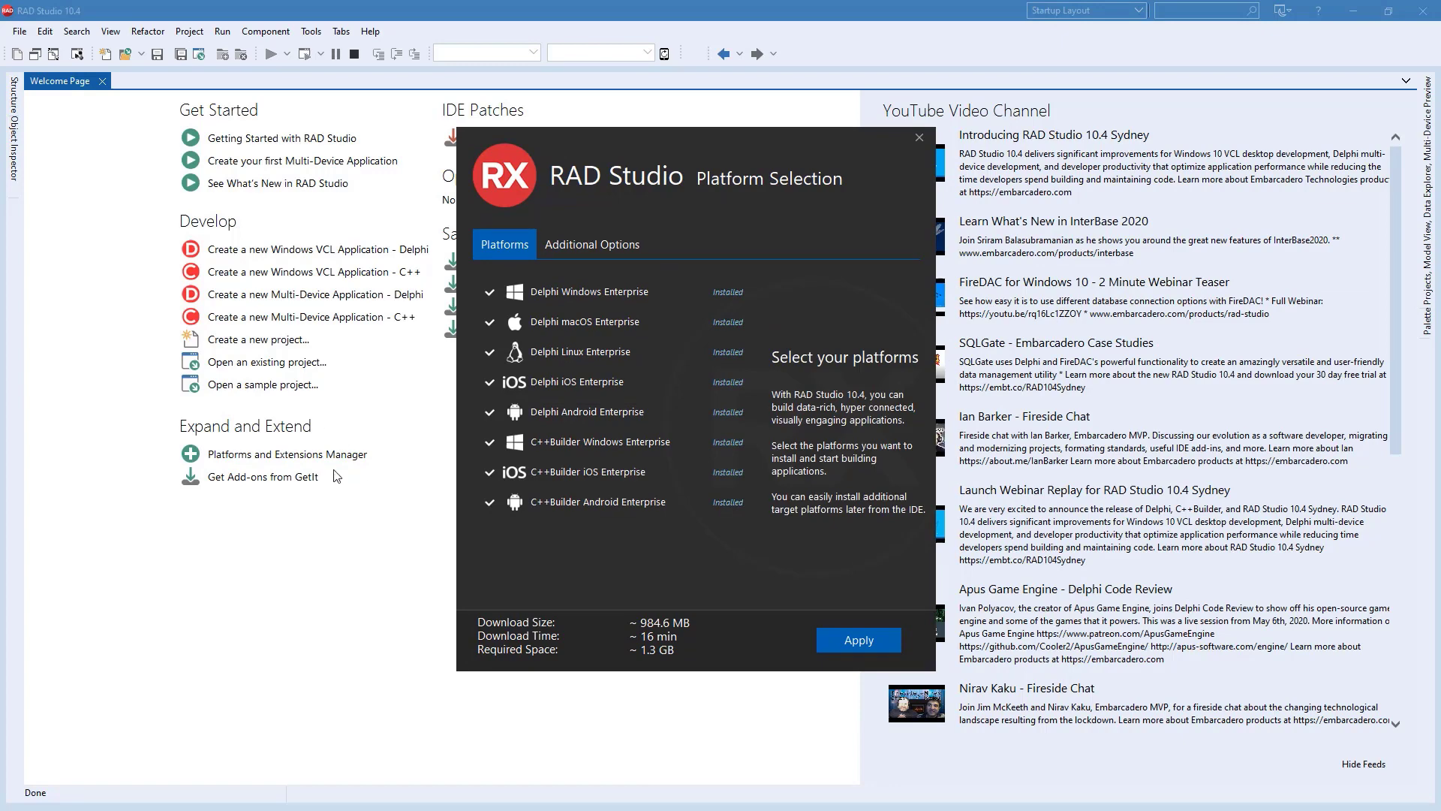
mouse_move(586, 291)
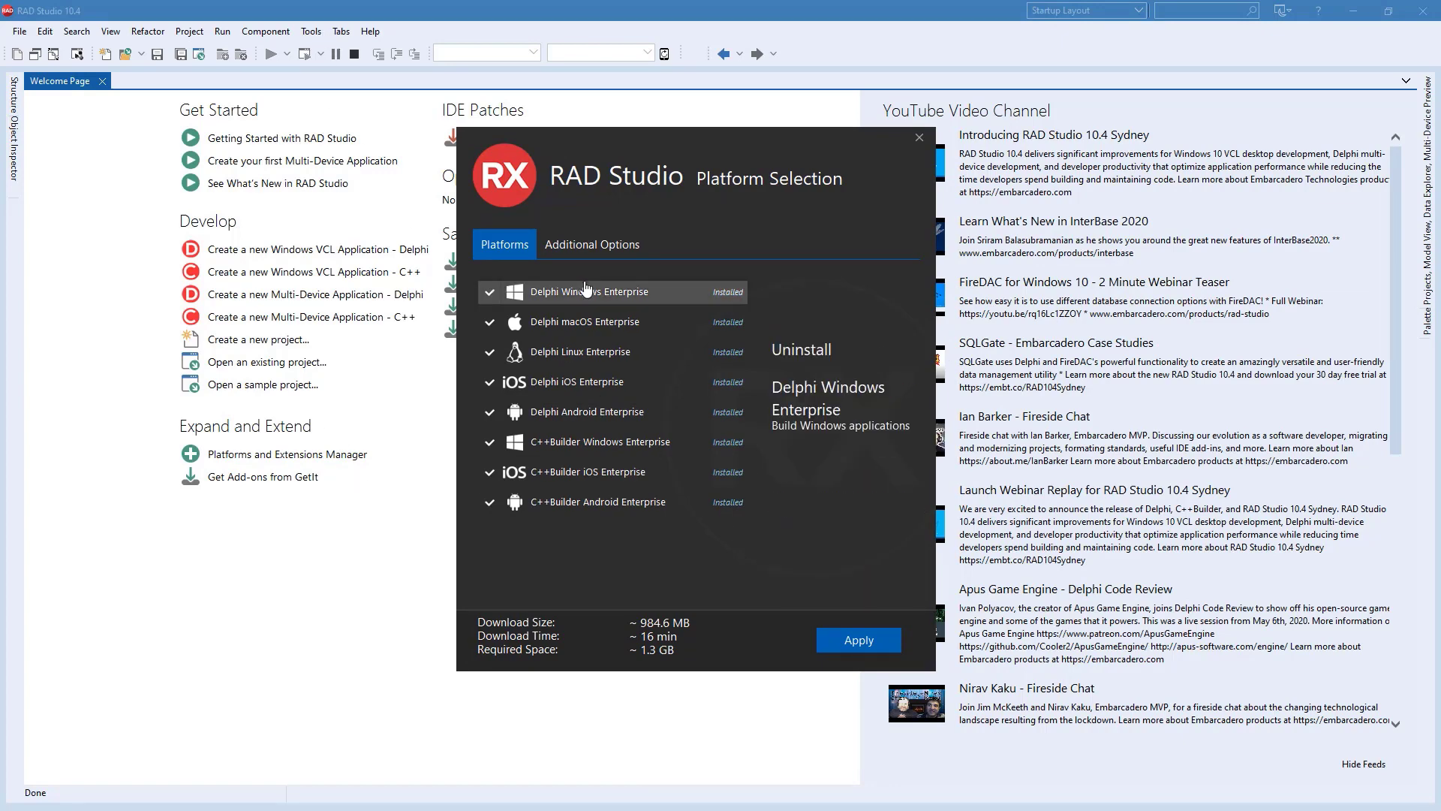
click(587, 410)
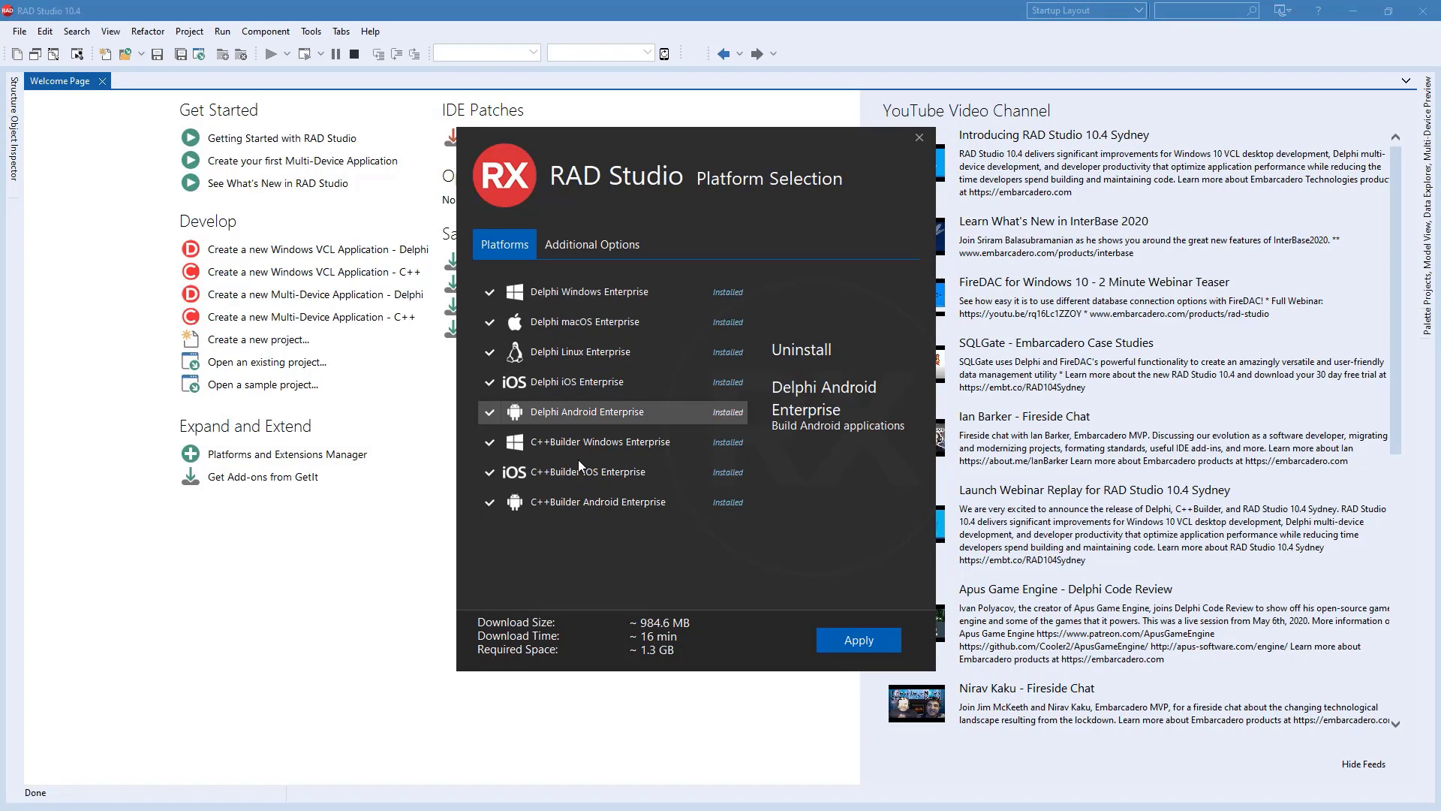
click(592, 243)
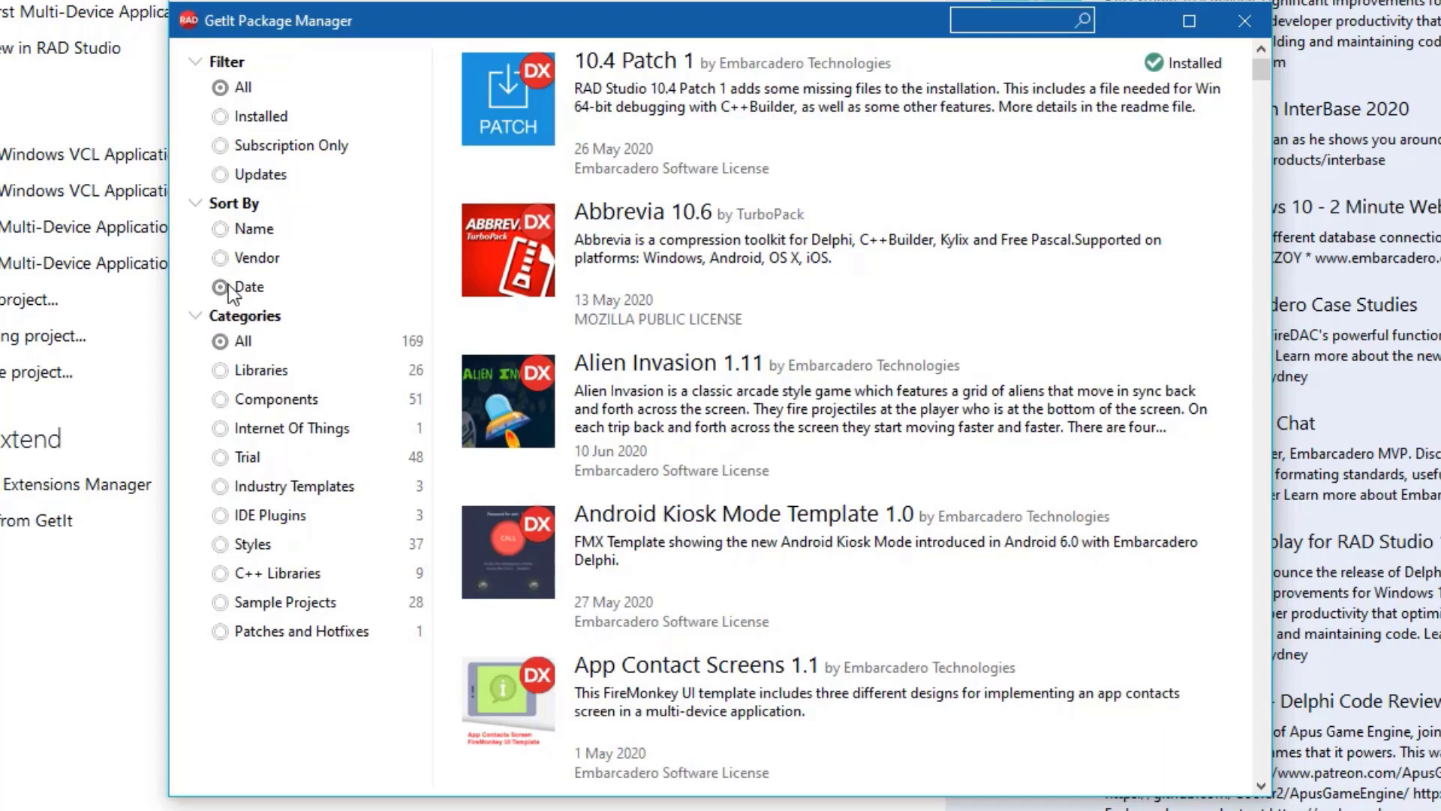
- Sort GetIt by date, filter Installed, then All, then Subscription Only
click(248, 286)
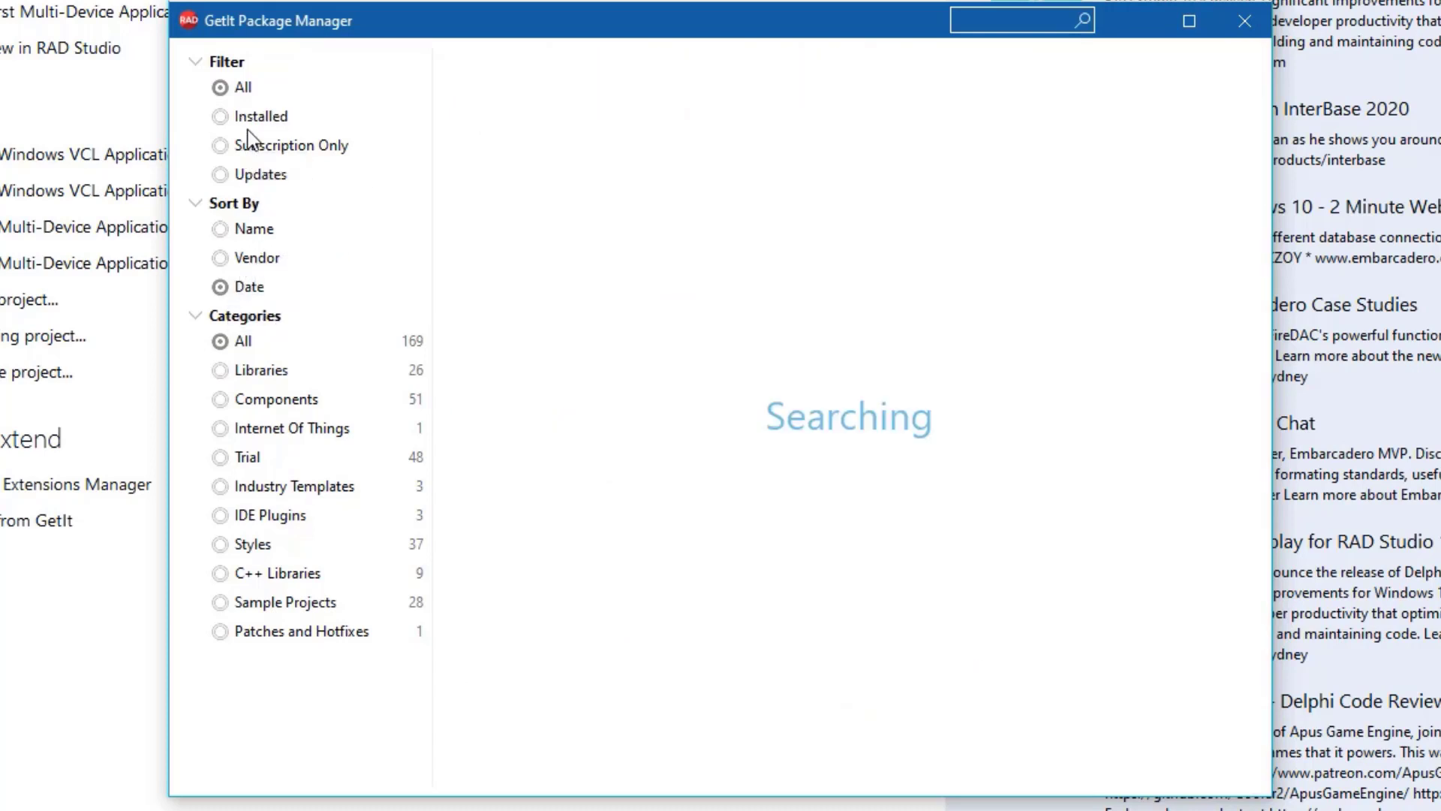
click(221, 116)
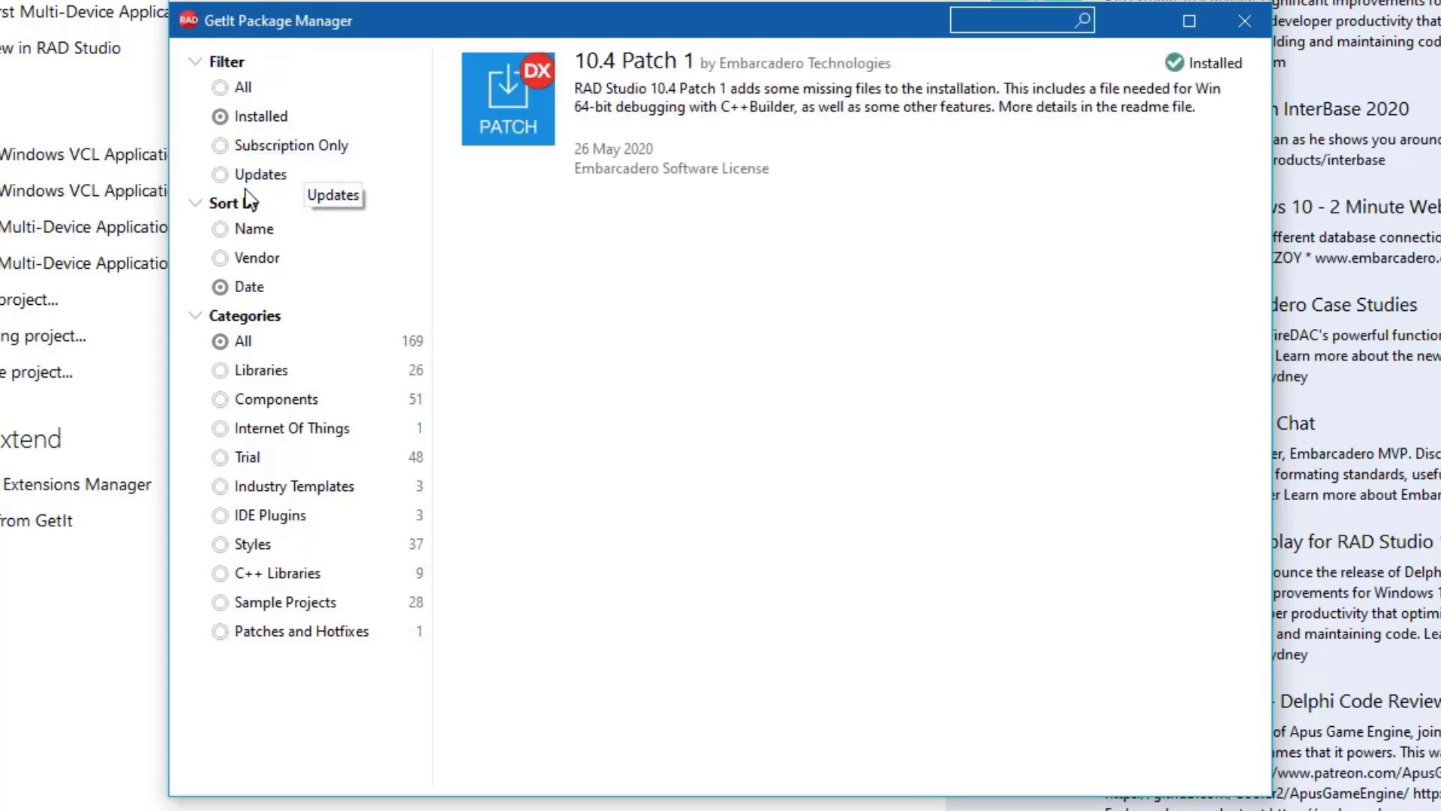
click(220, 86)
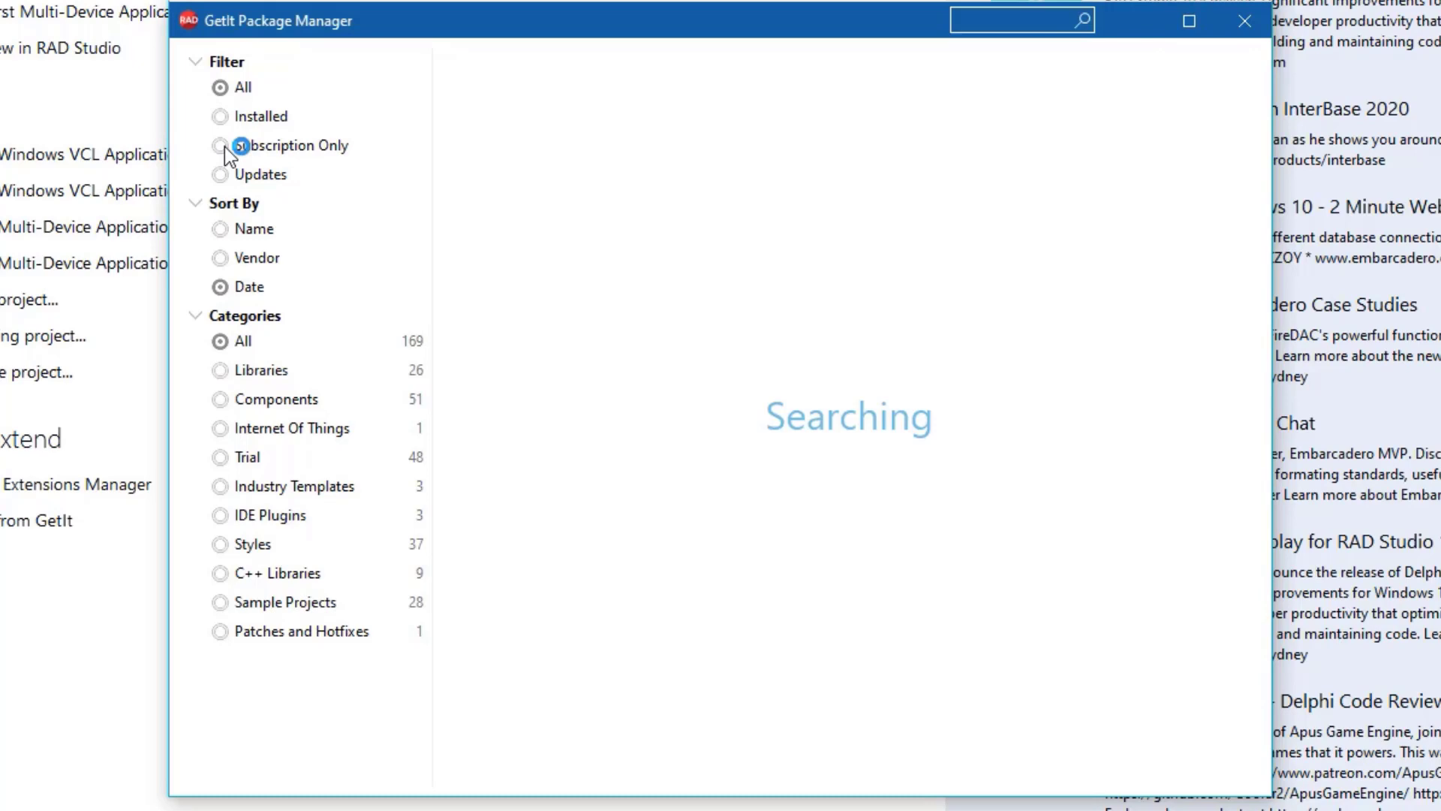
click(218, 144)
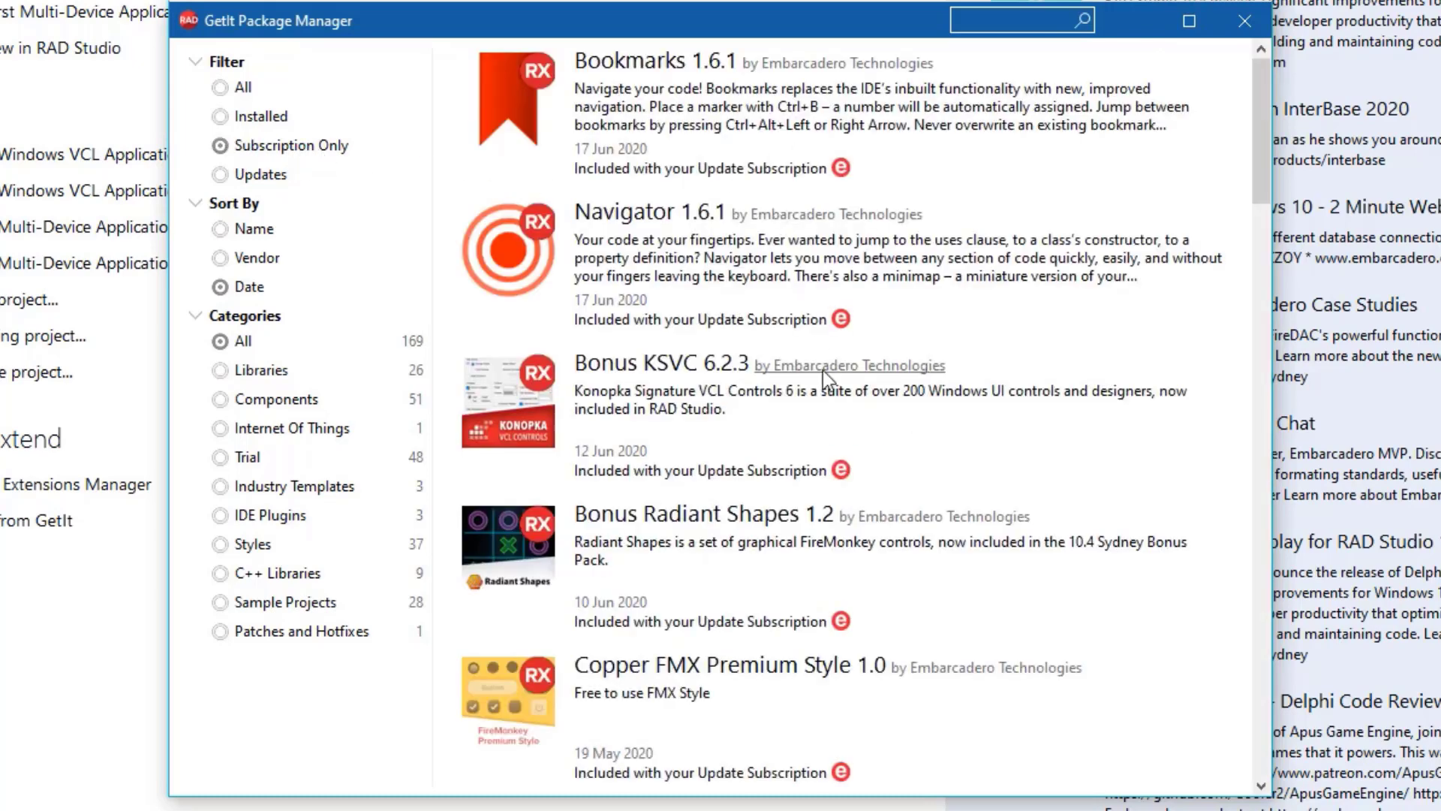
- Scroll down through the date-sorted package list to games like Alien Invasion and Mars Rocket
scroll(down, 3)
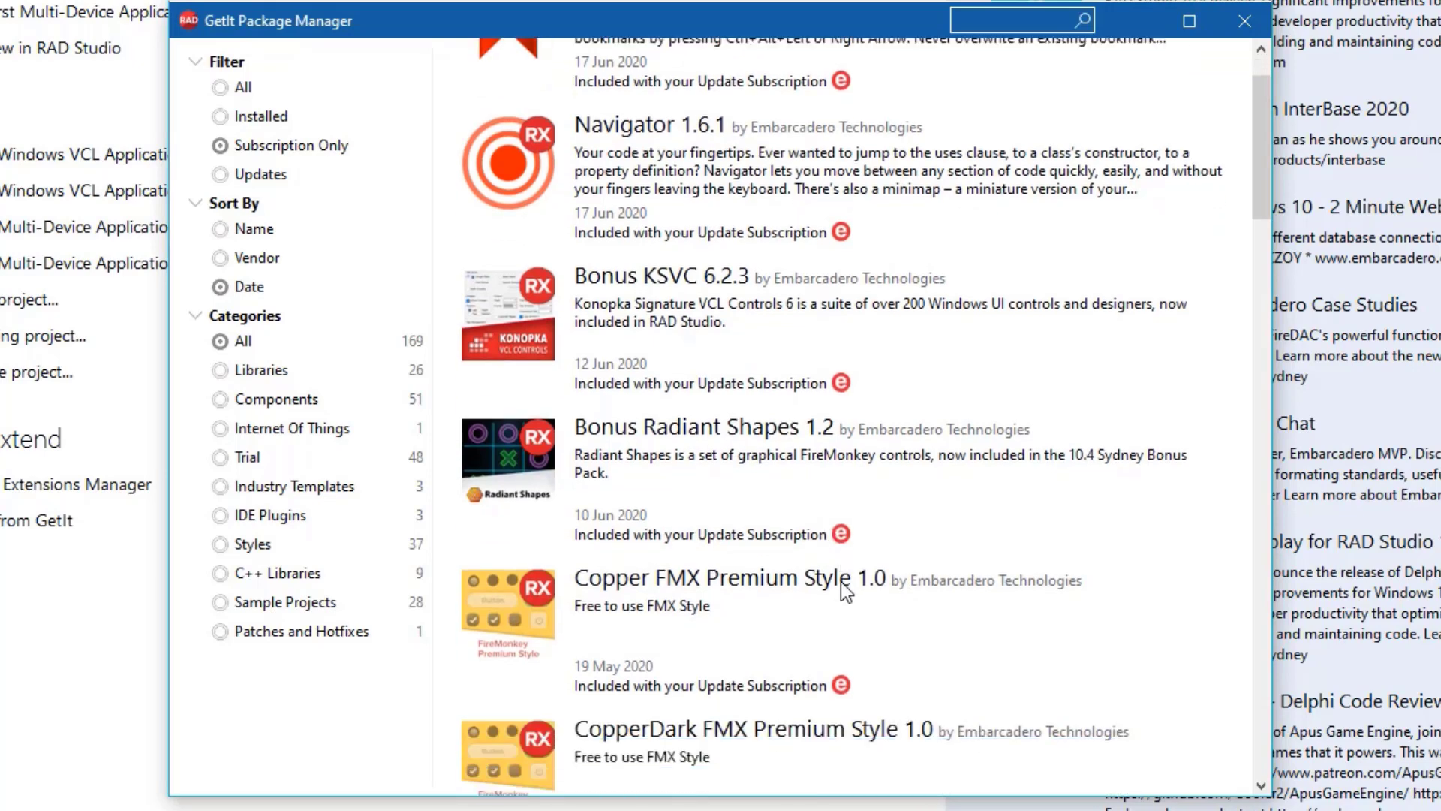
scroll(down, 3)
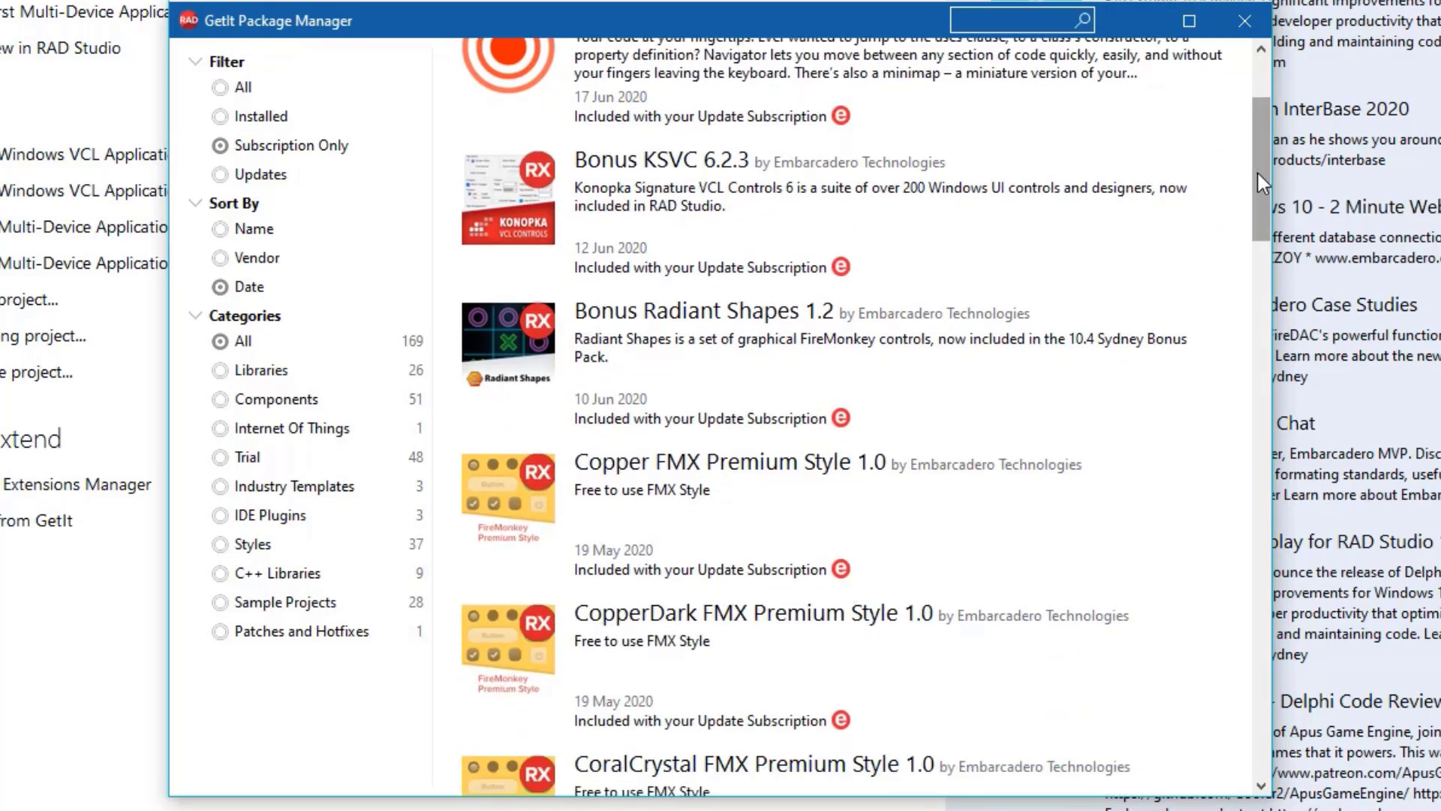
mouse_move(1281, 402)
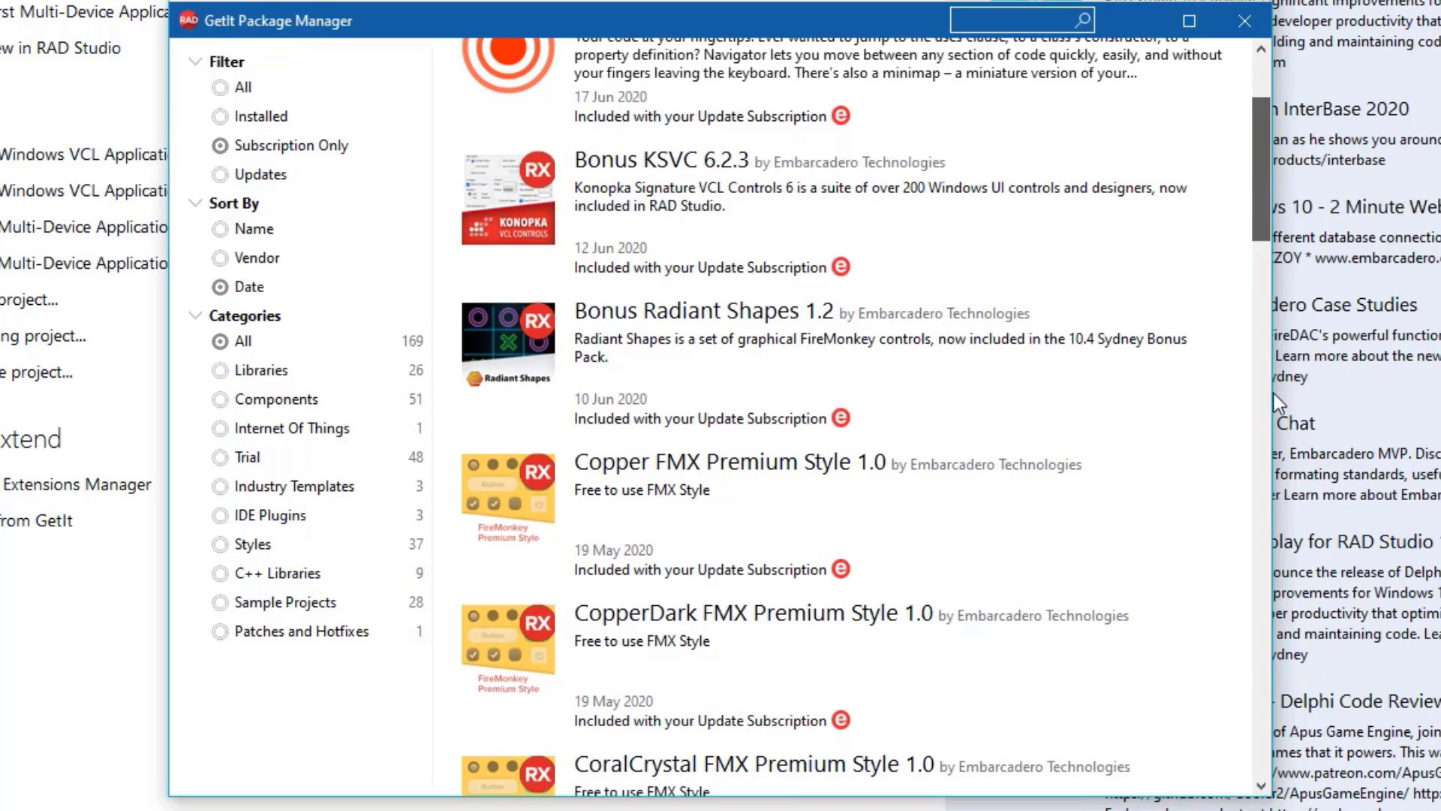
scroll(down, 3)
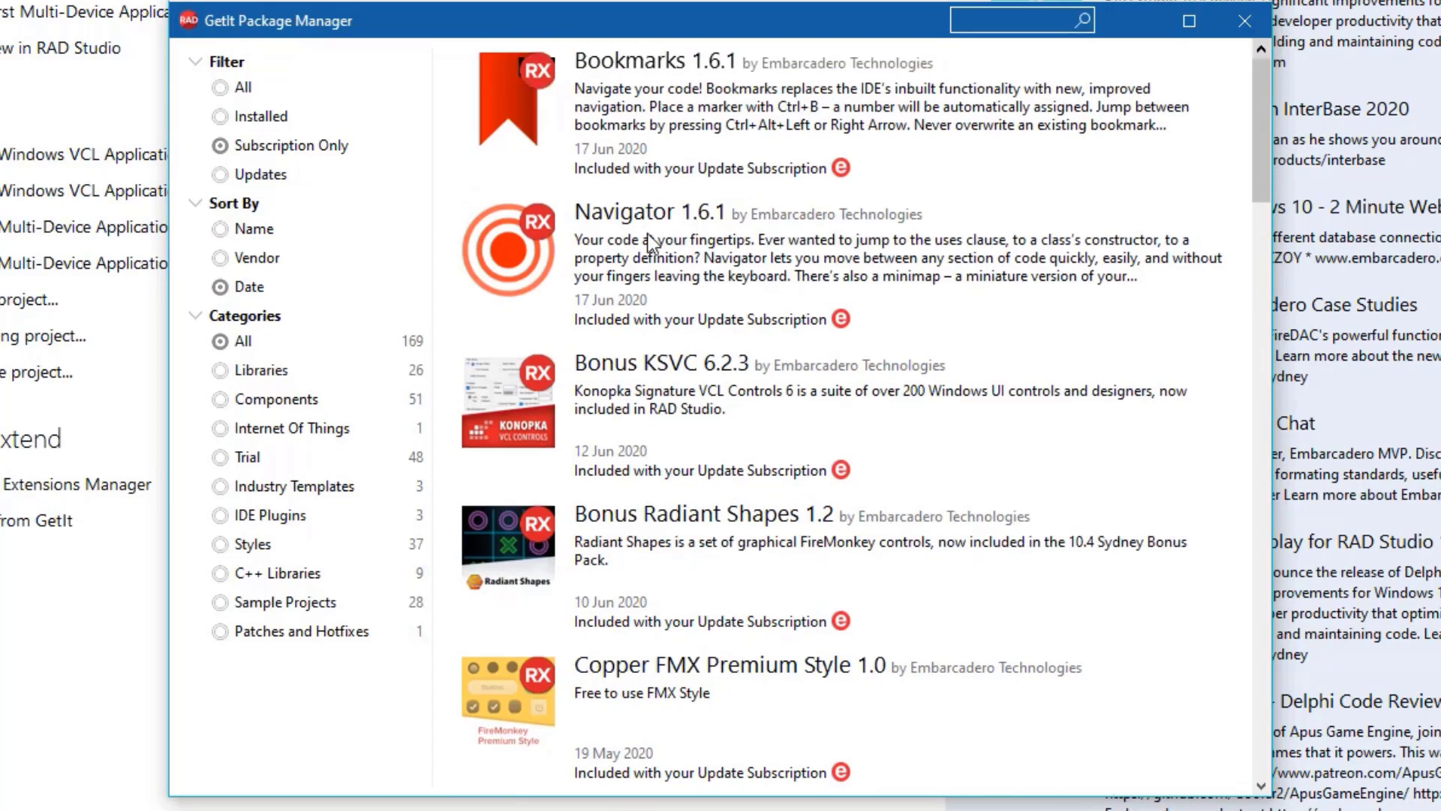
mouse_move(729, 177)
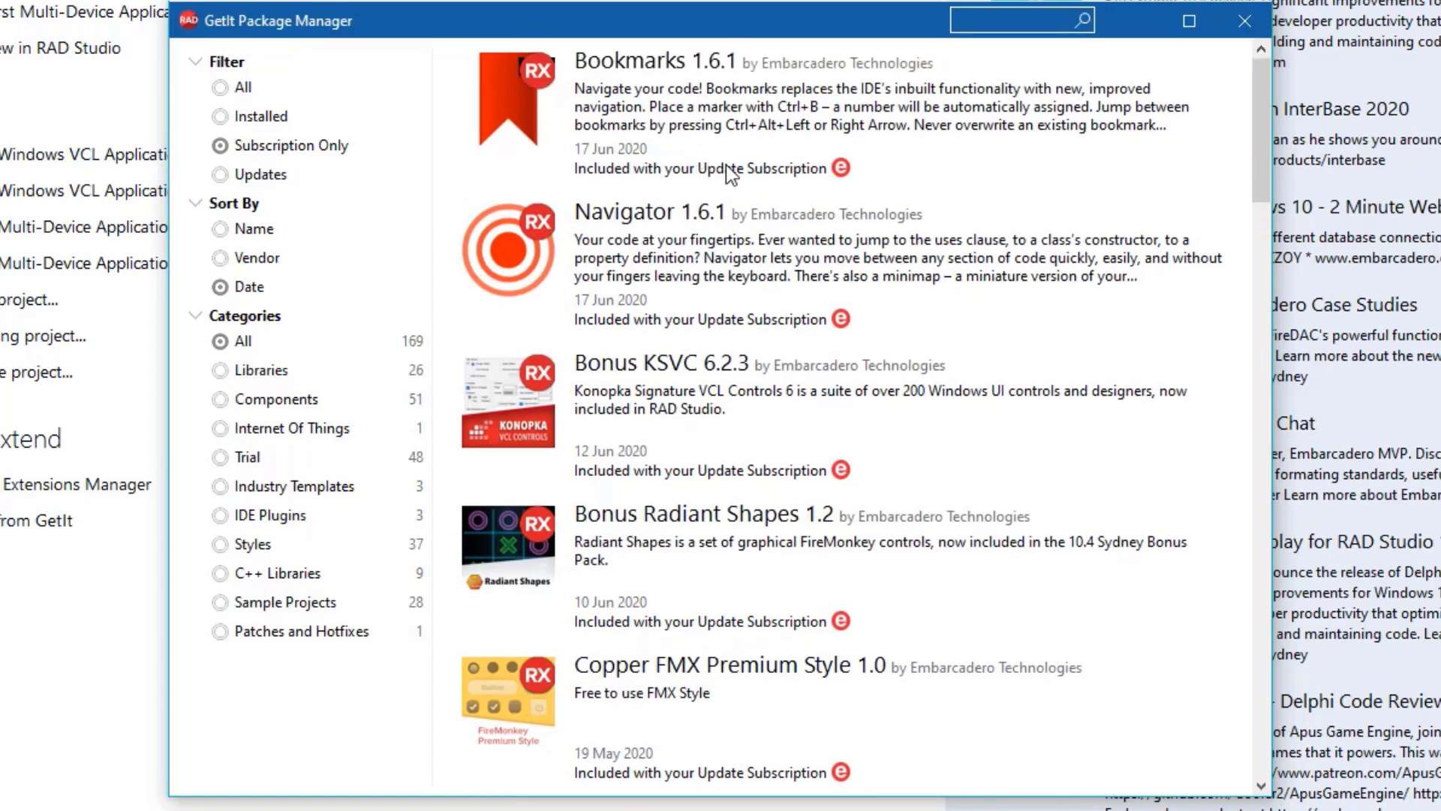
mouse_move(1250, 441)
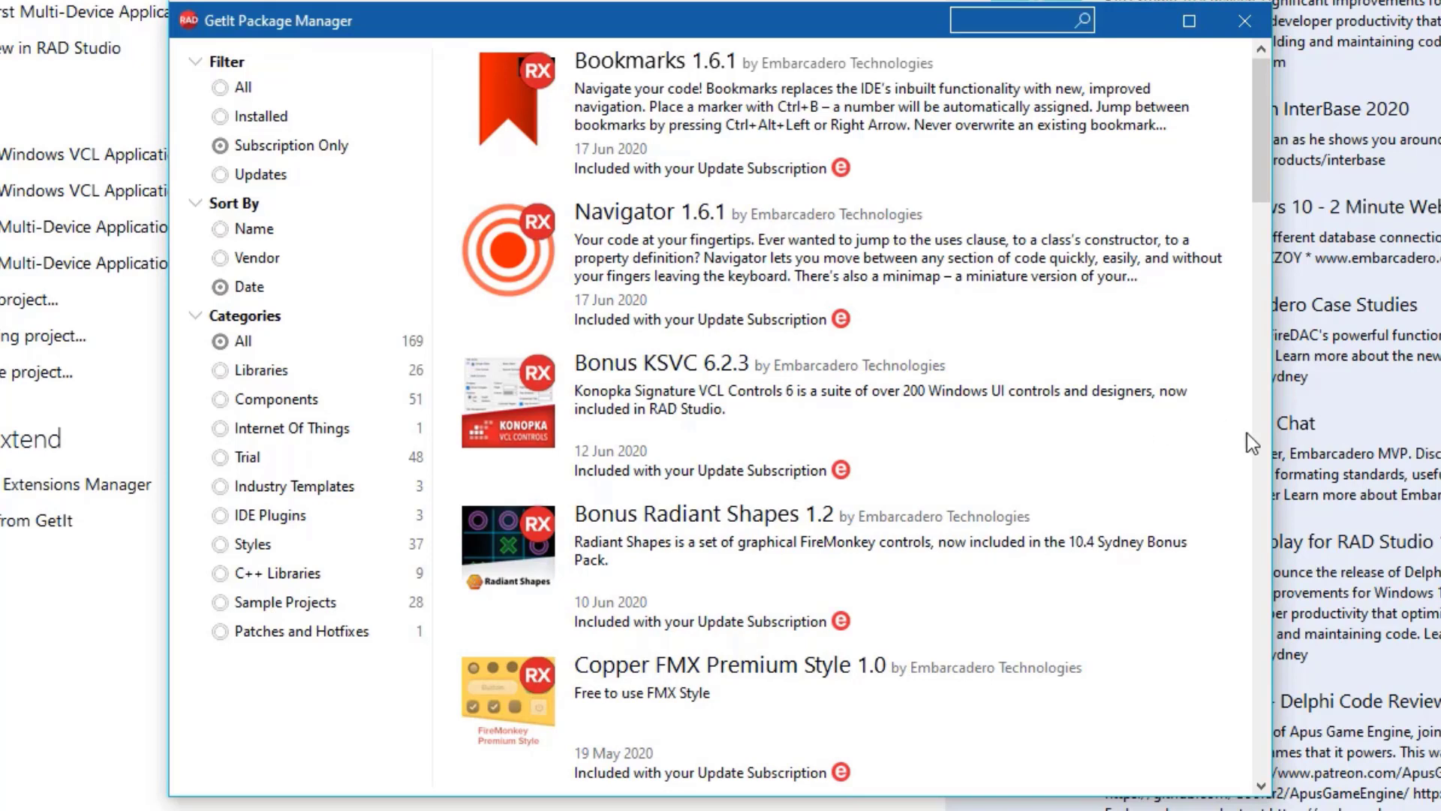
scroll(down, 3)
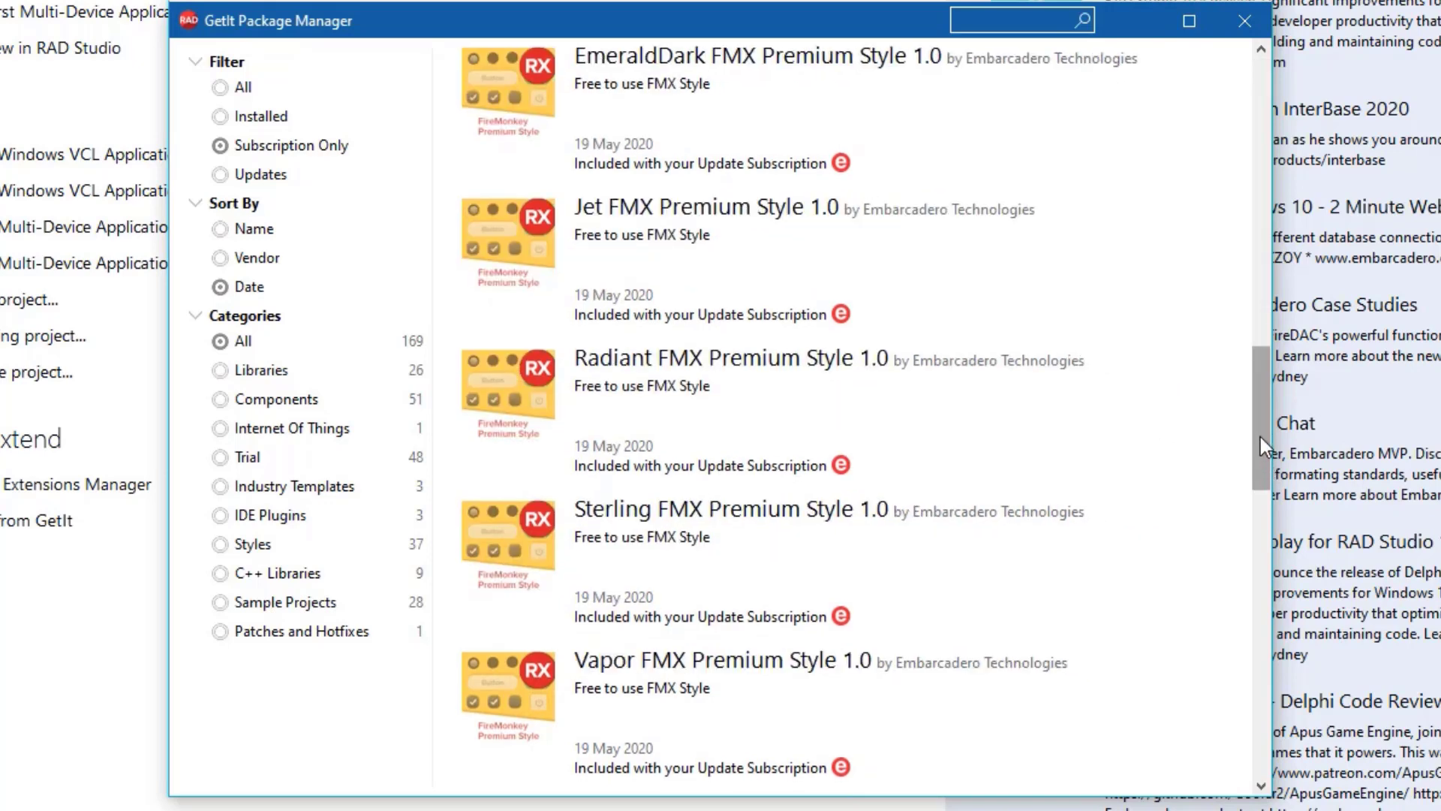
scroll(down, 3)
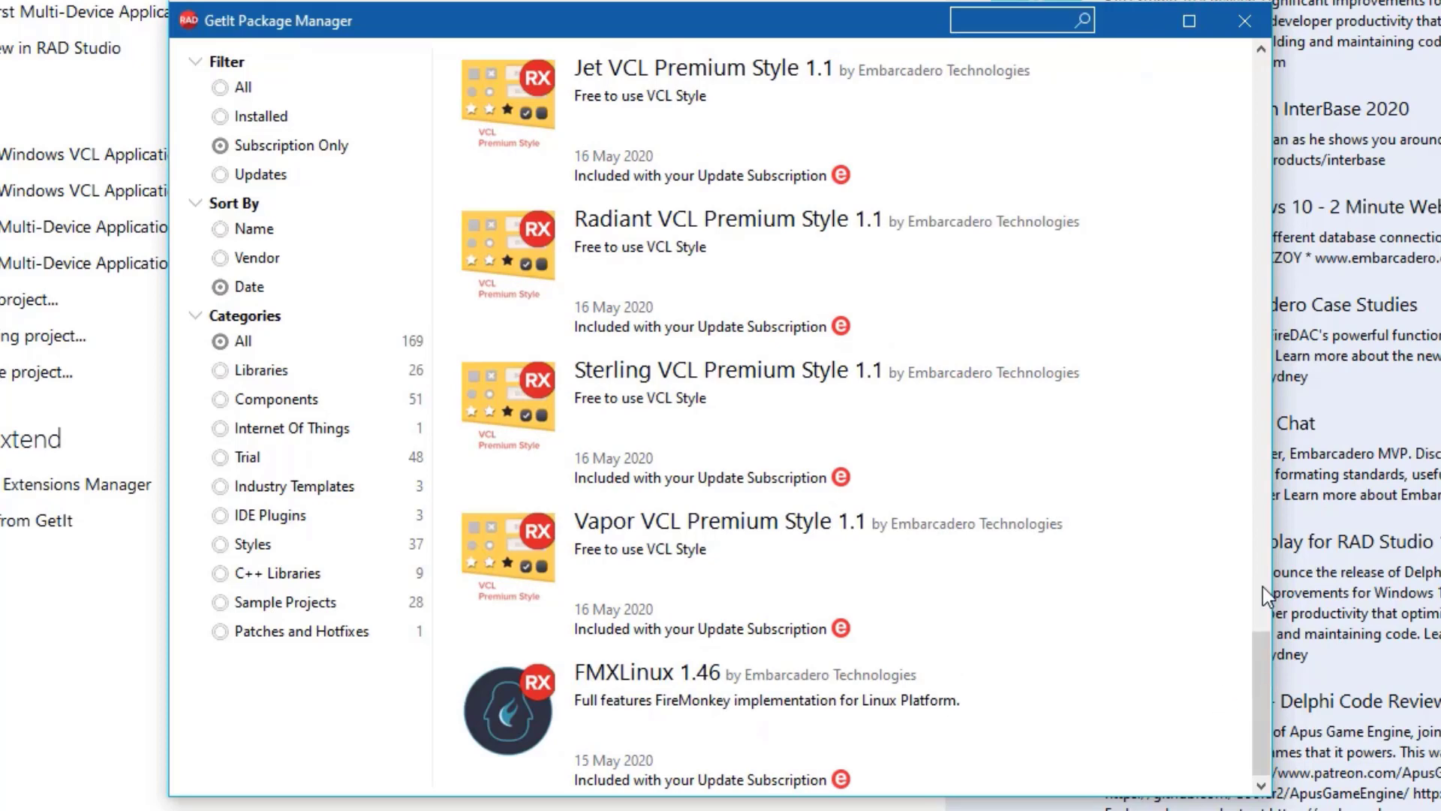
scroll(down, 3)
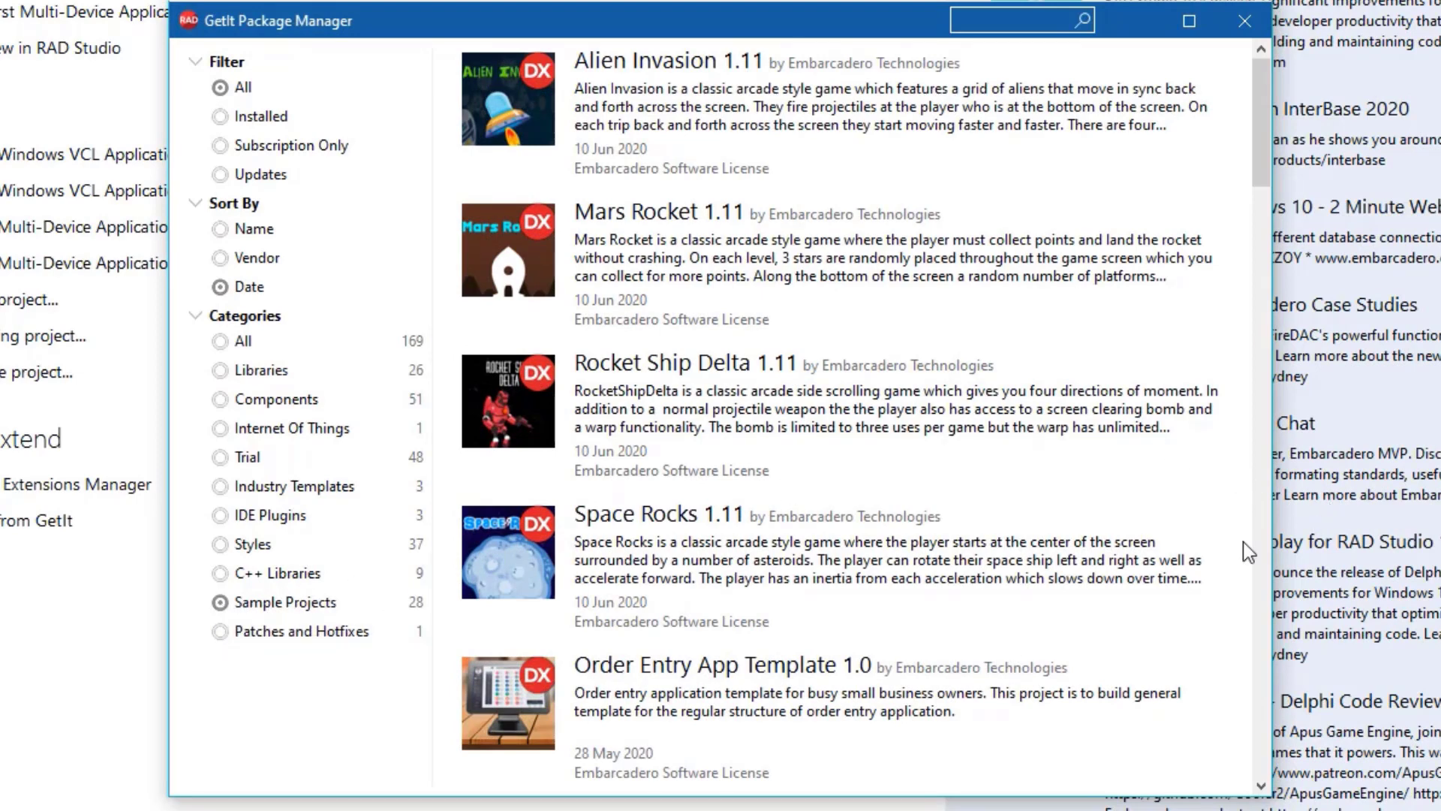
mouse_move(840, 717)
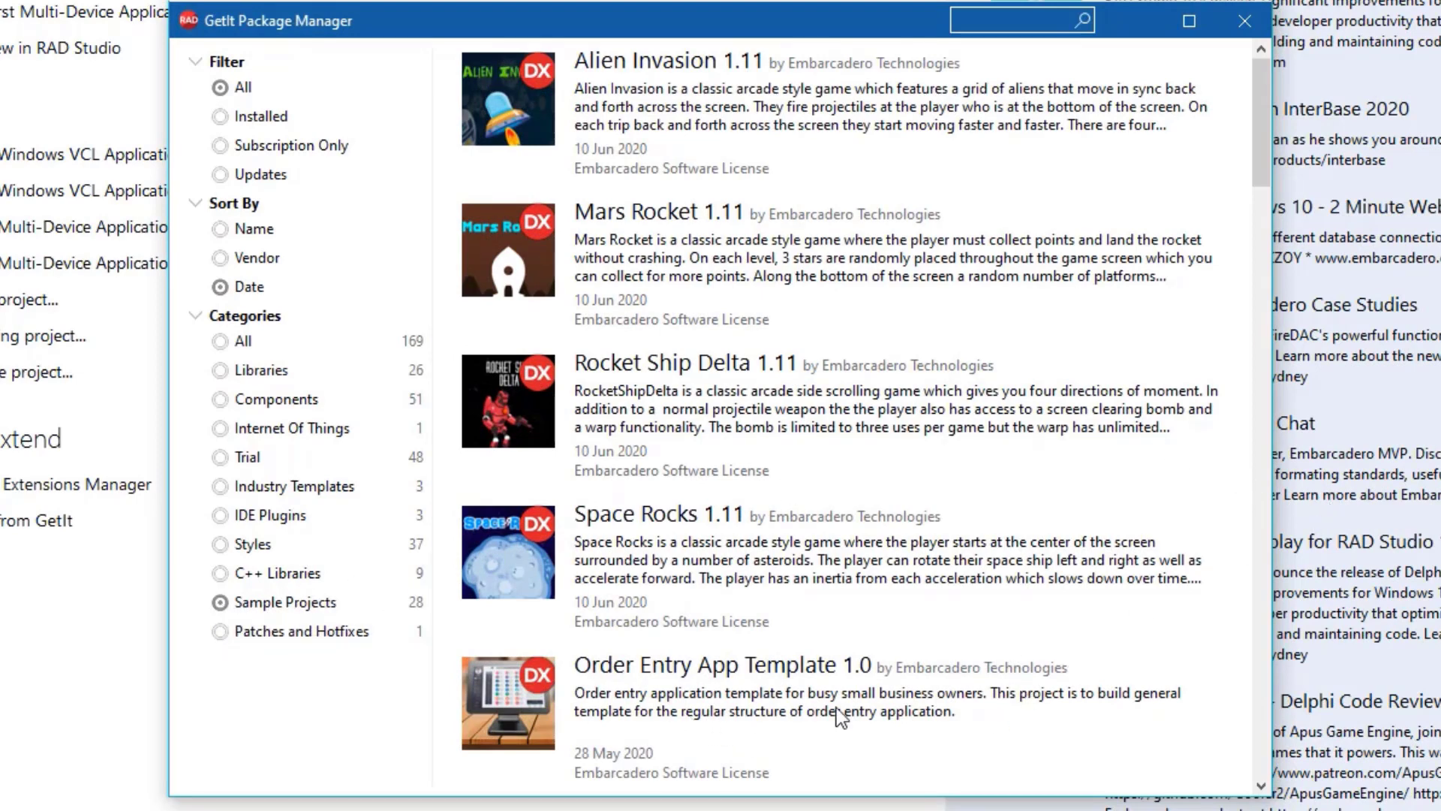
- Scroll through Sample Projects down to Card View Wizard and Multiview Navigation templates
scroll(down, 3)
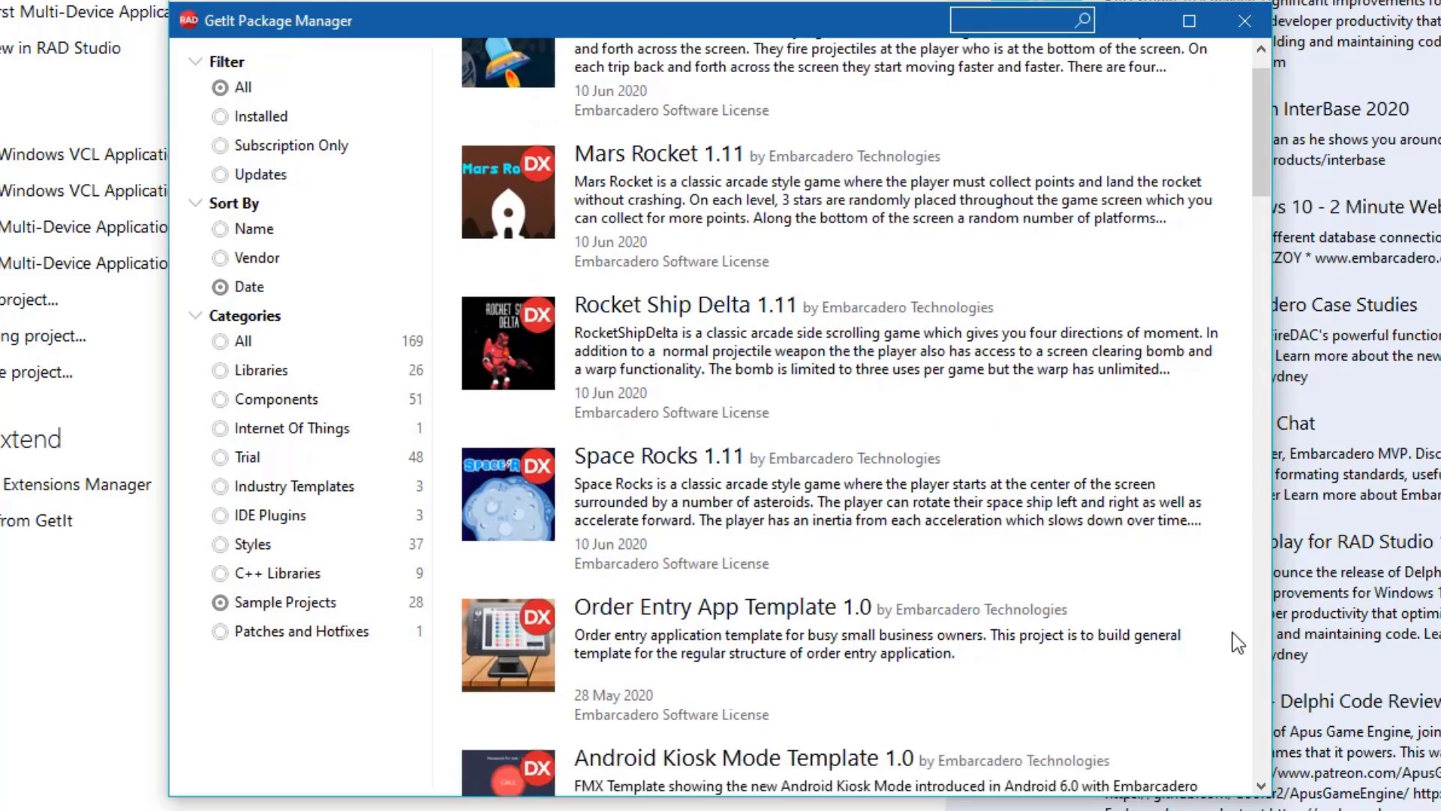
scroll(down, 3)
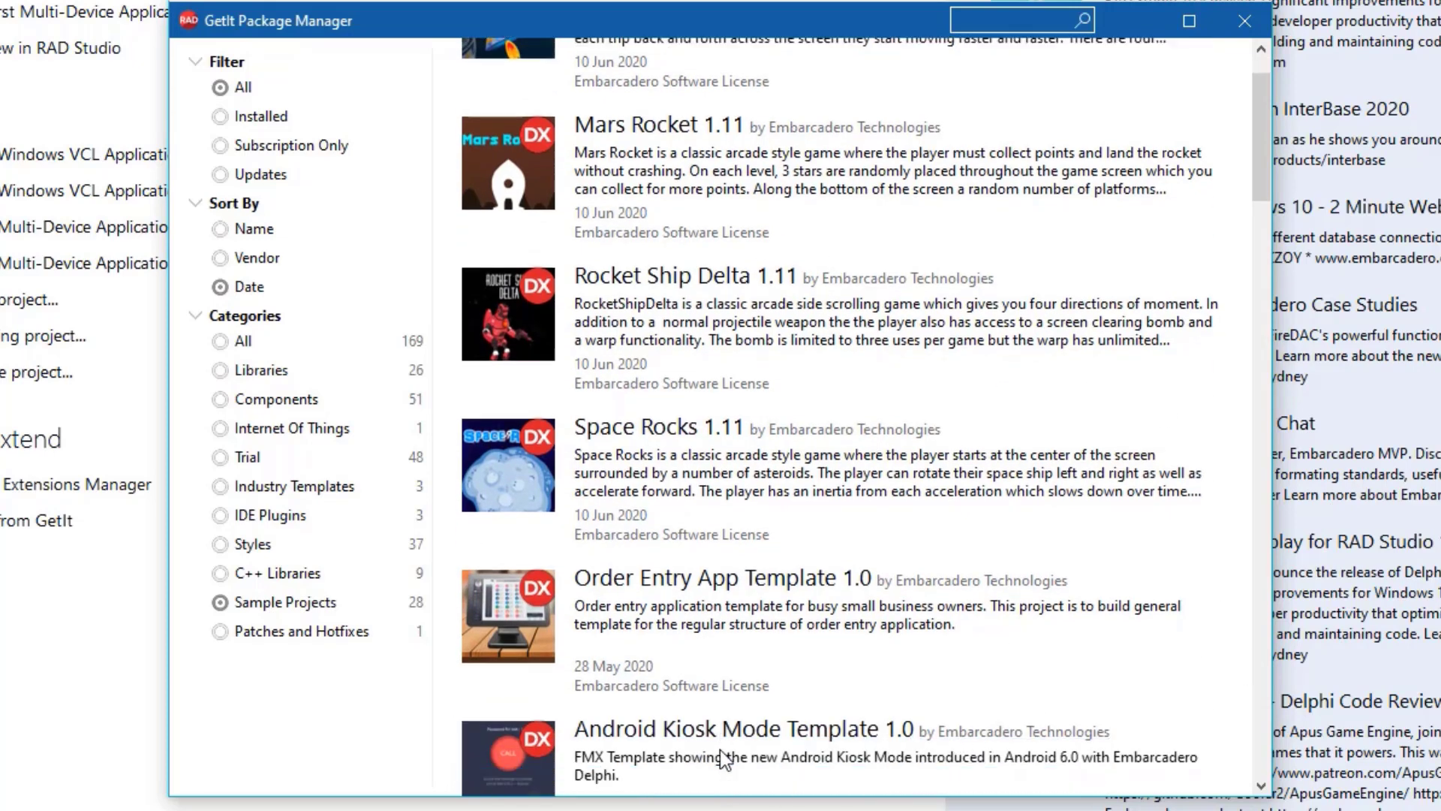
scroll(down, 3)
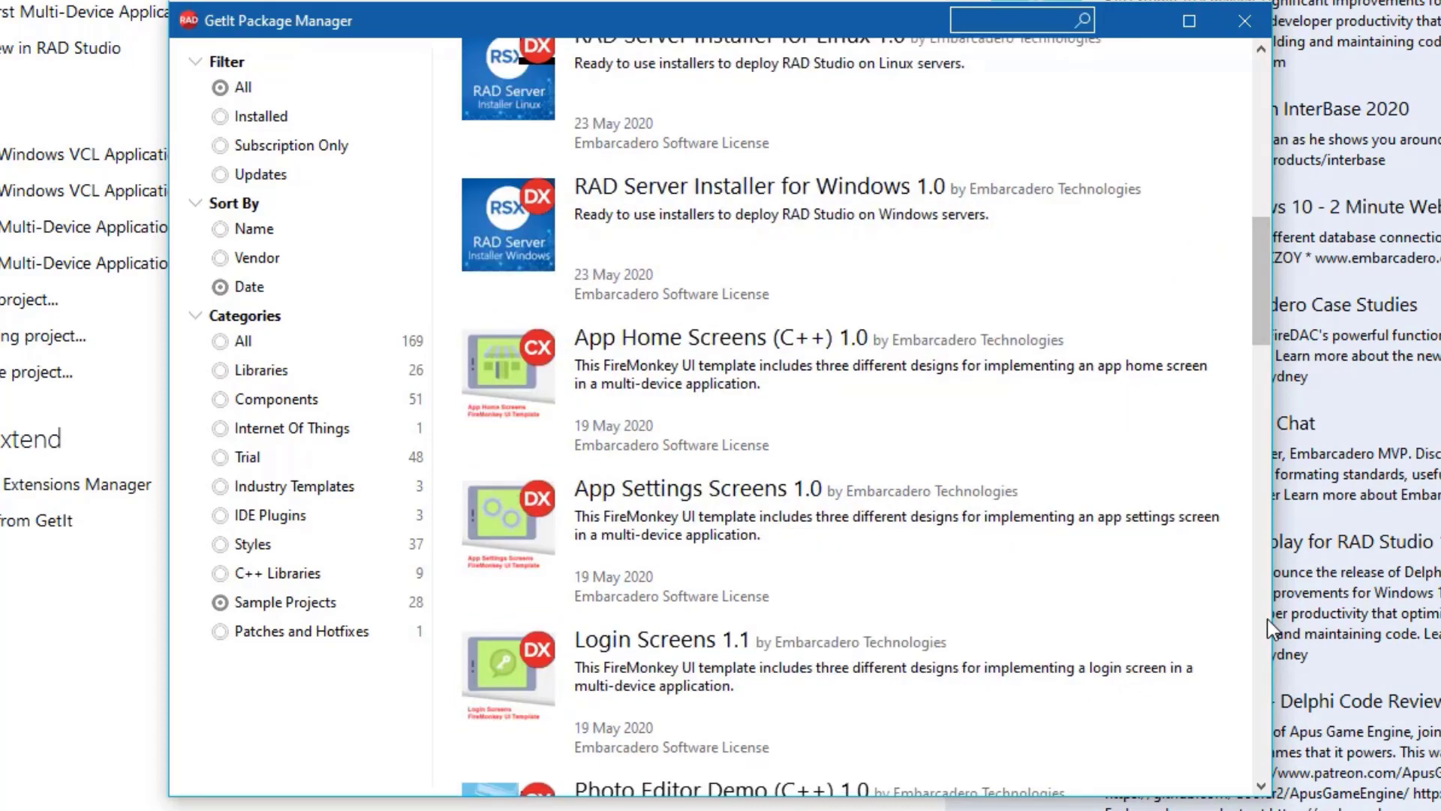
mouse_move(1220, 579)
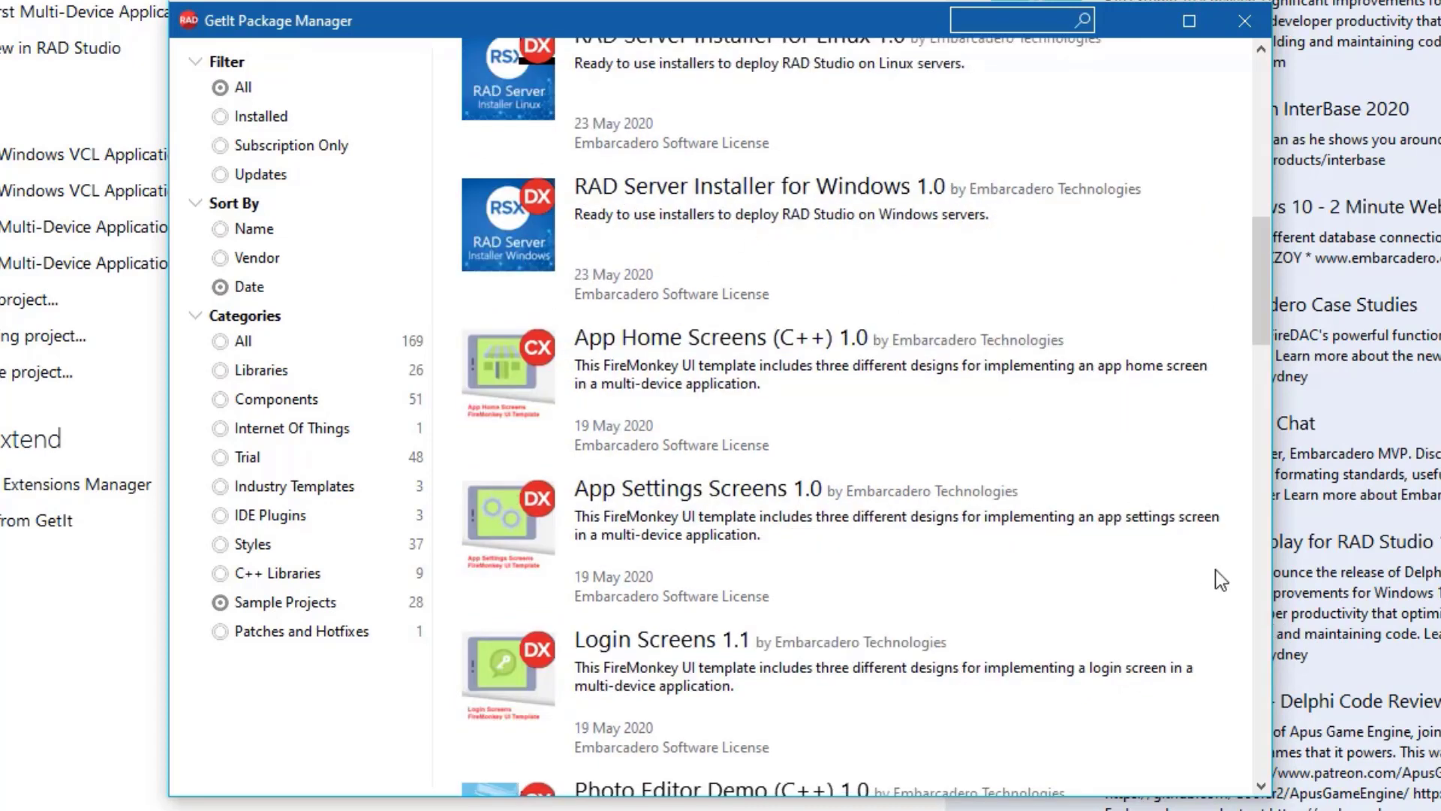
scroll(down, 3)
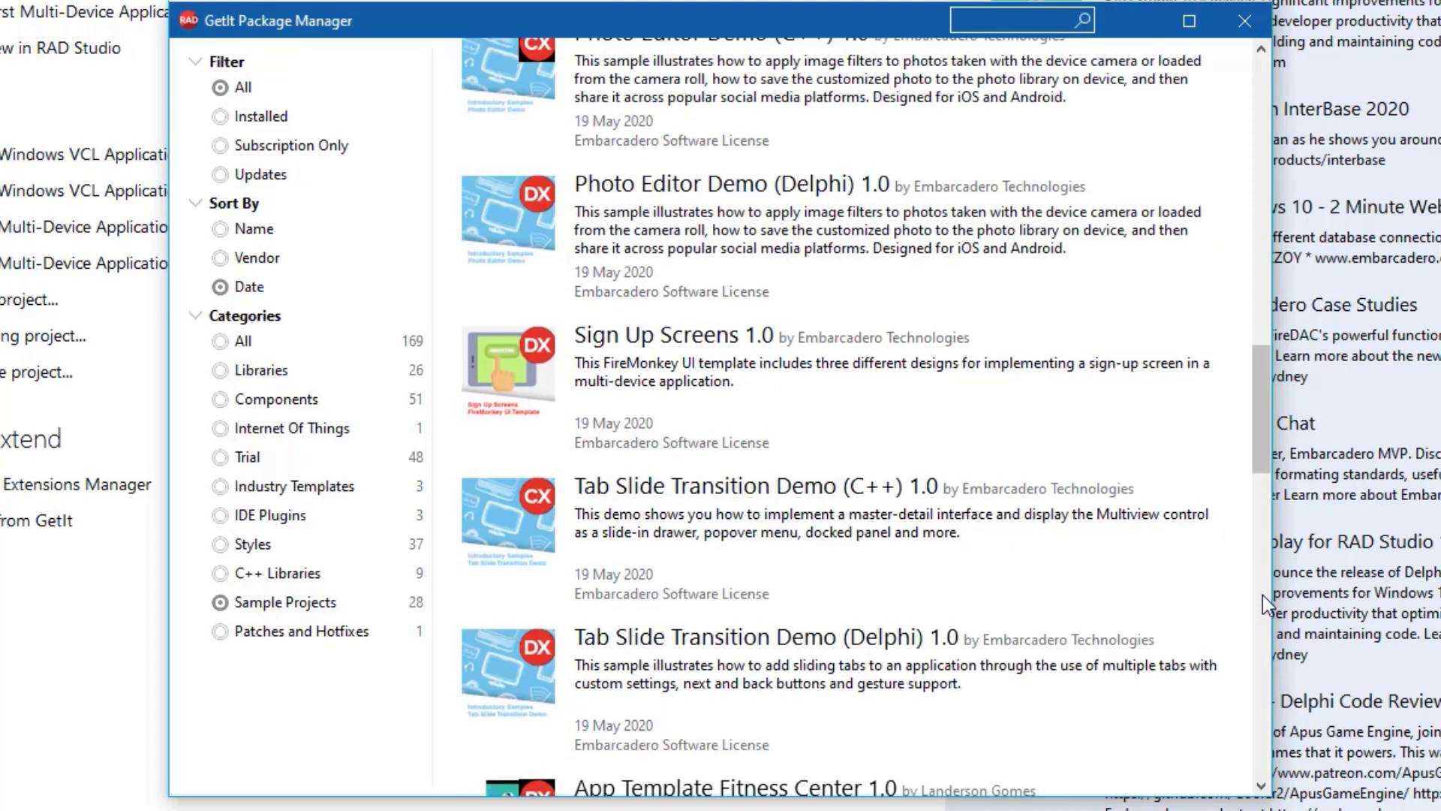
scroll(down, 3)
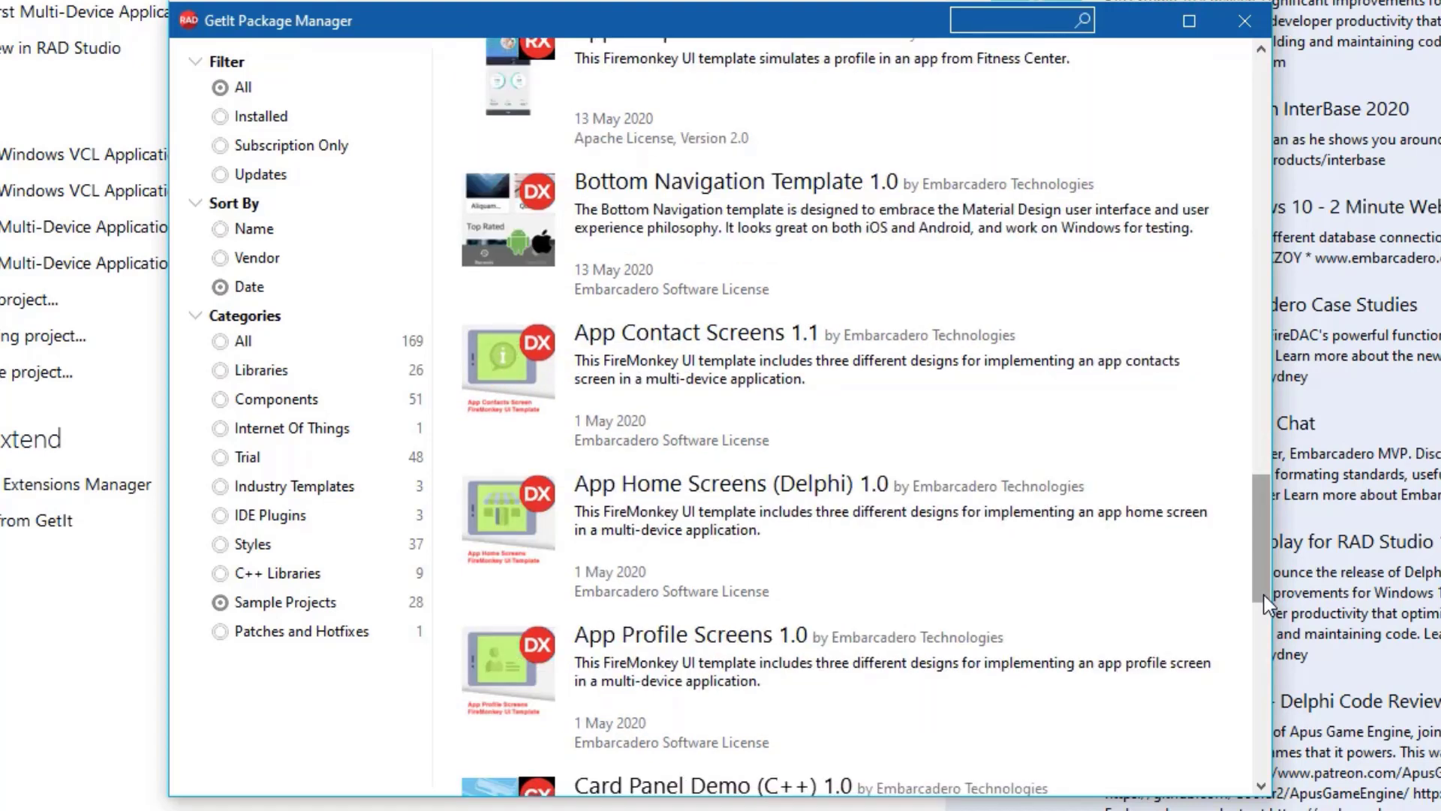
scroll(down, 3)
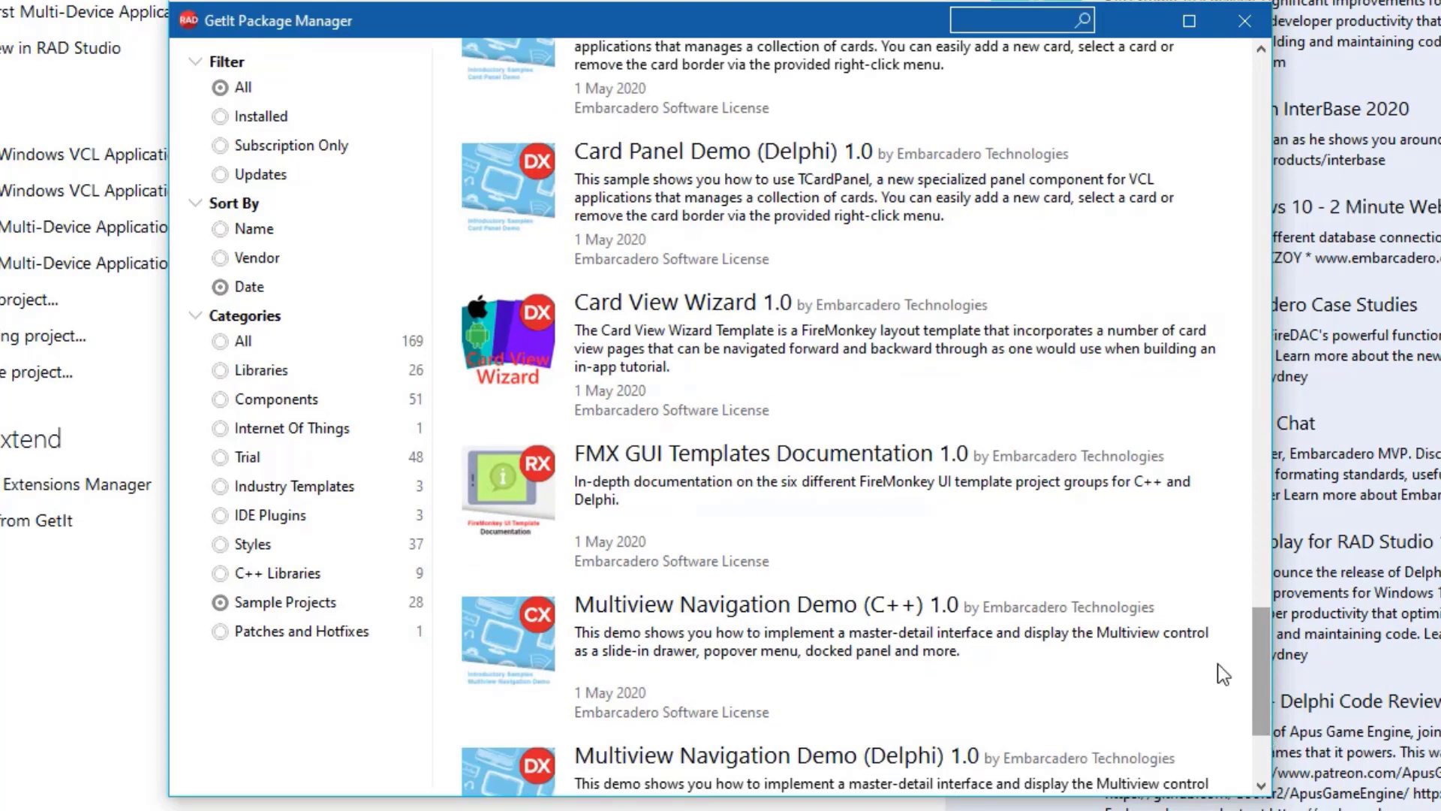
mouse_move(1024, 577)
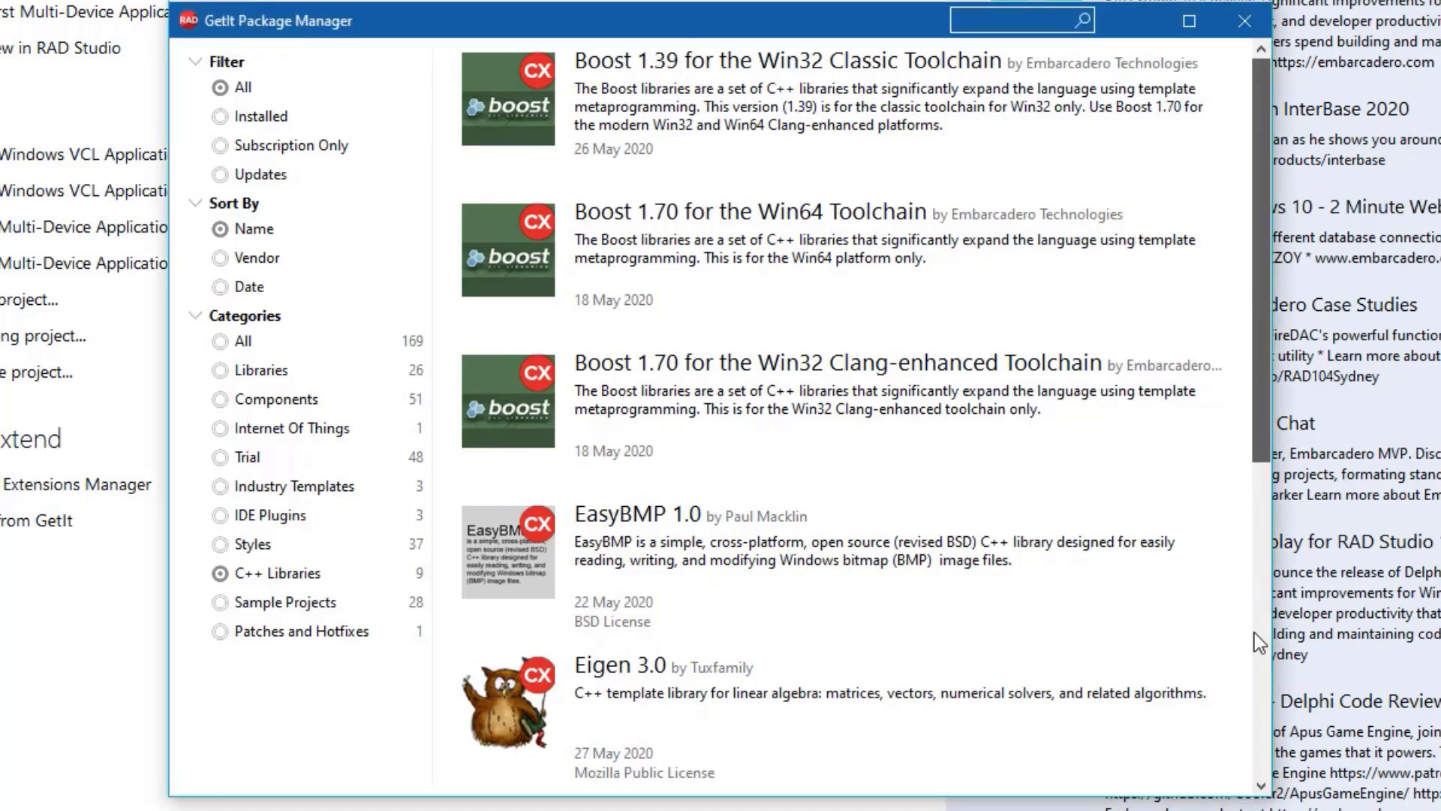
- Scroll the name-sorted C++ Libraries list showing Boost, Eigen, SDL 2 and TinyXML2
scroll(down, 3)
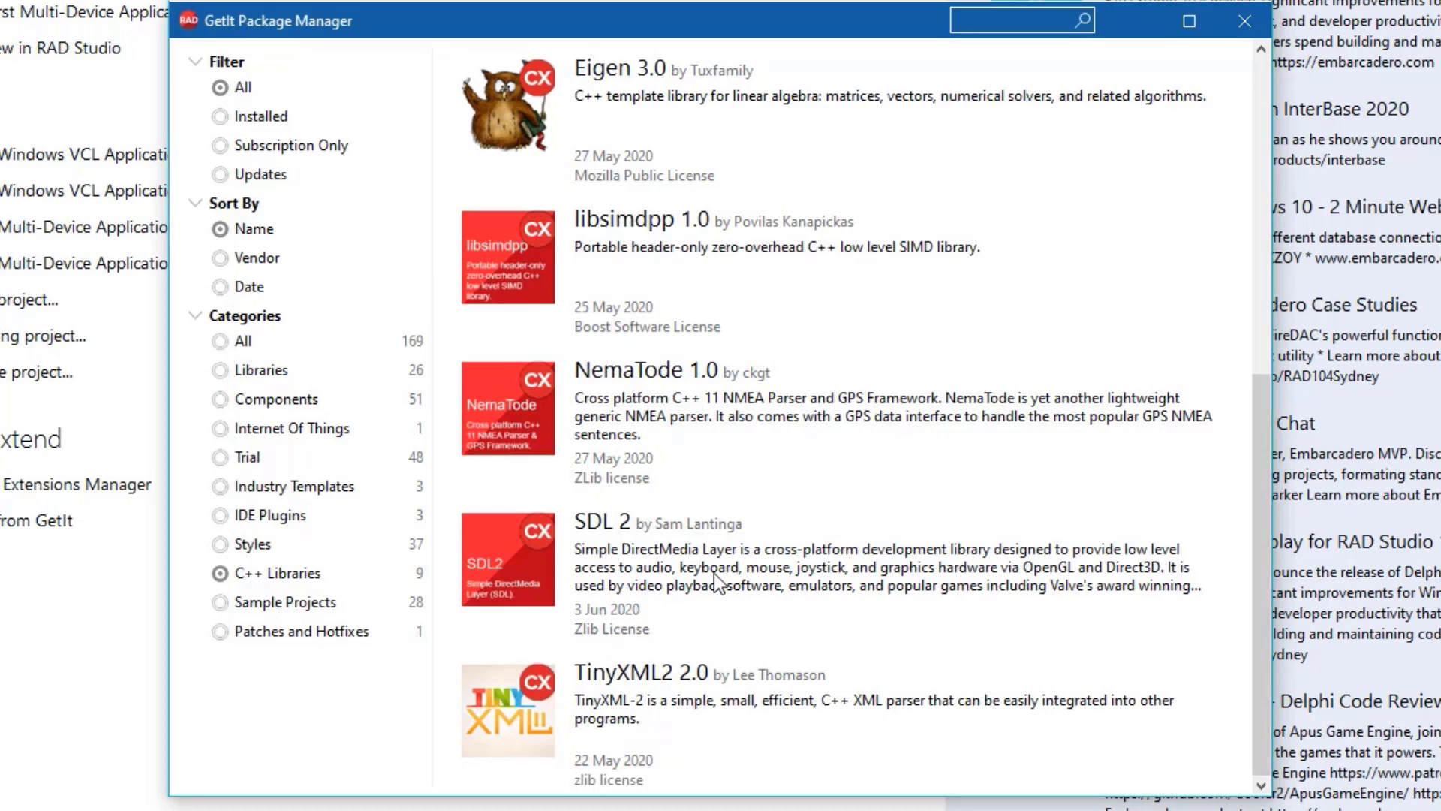
mouse_move(786, 569)
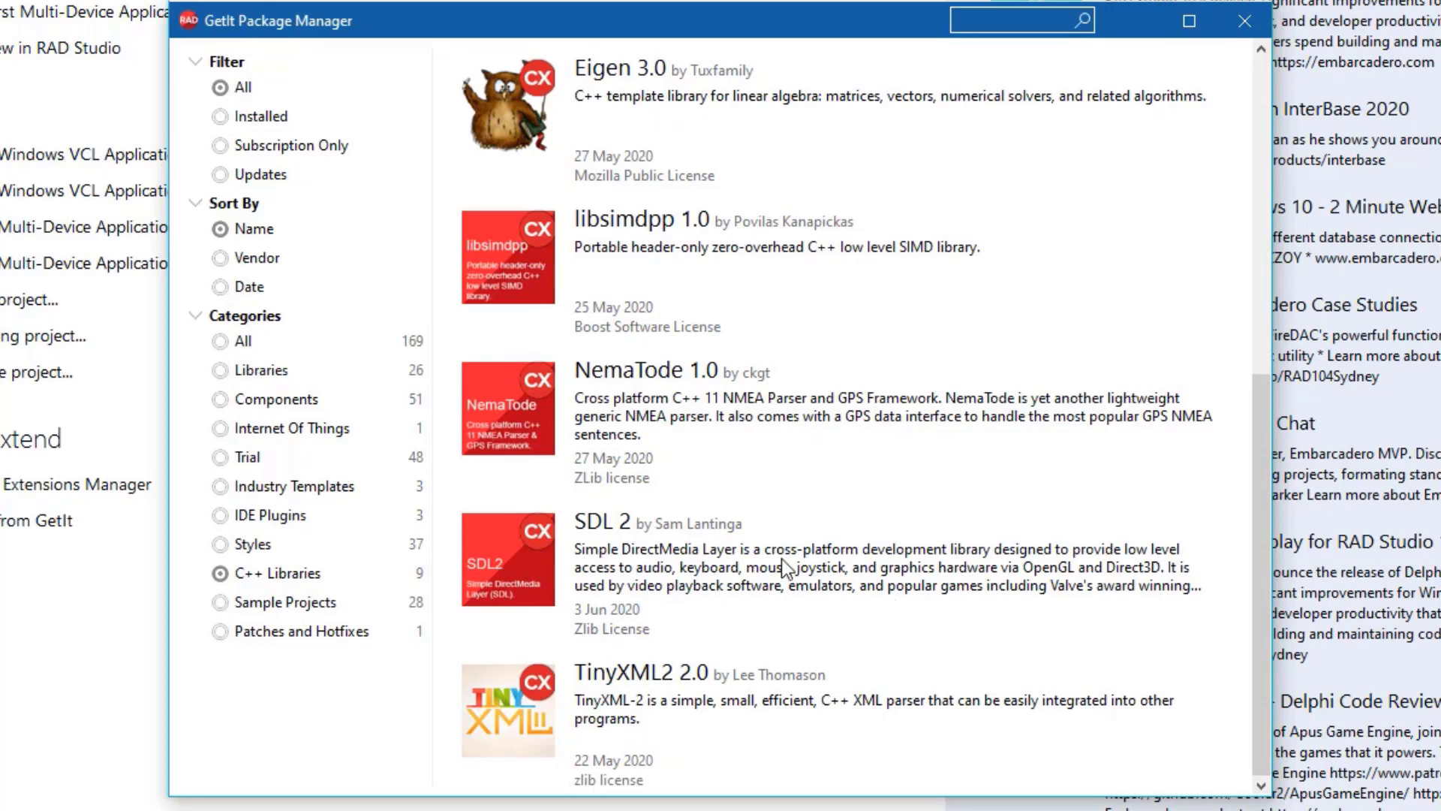
mouse_move(1267, 91)
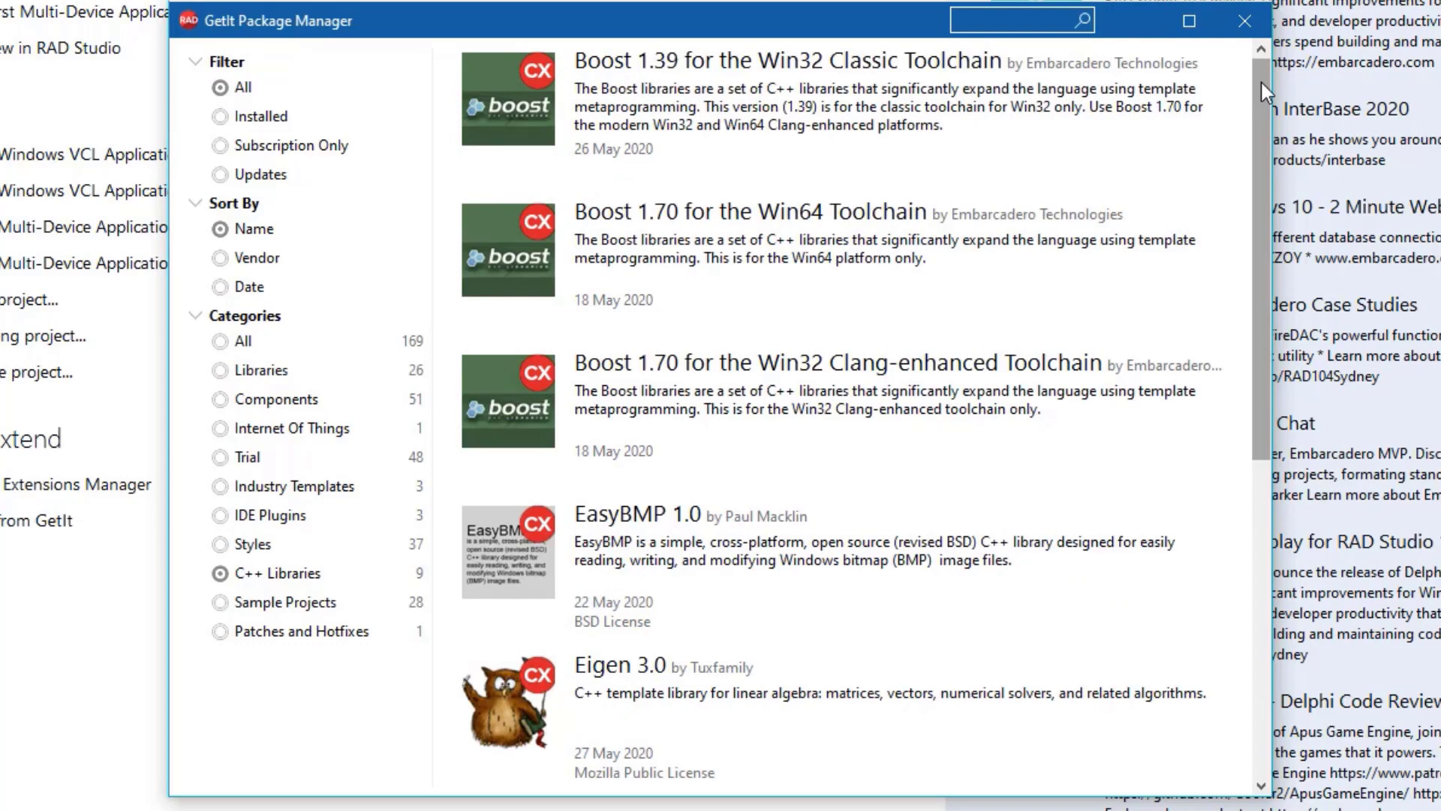
mouse_move(689, 221)
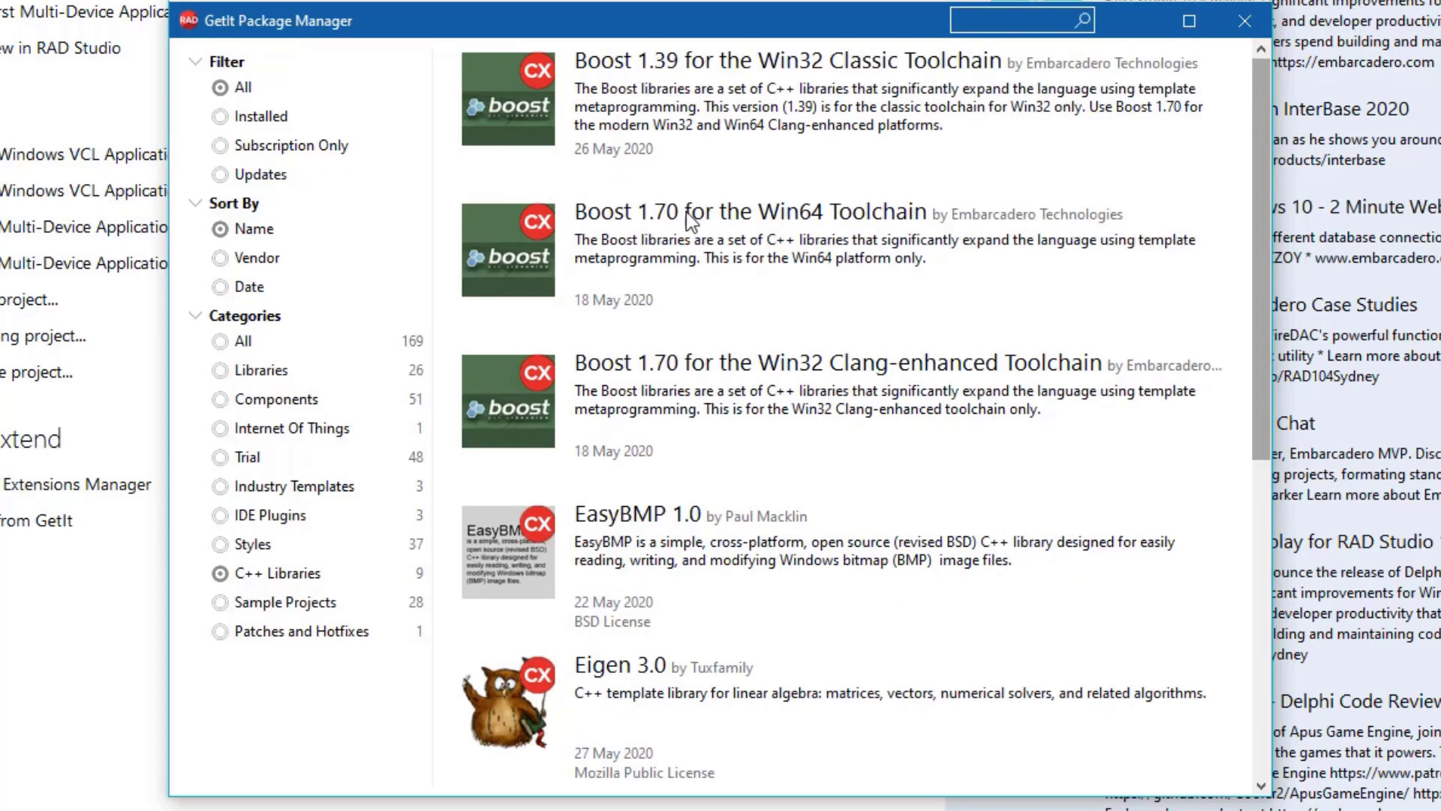
mouse_move(715, 450)
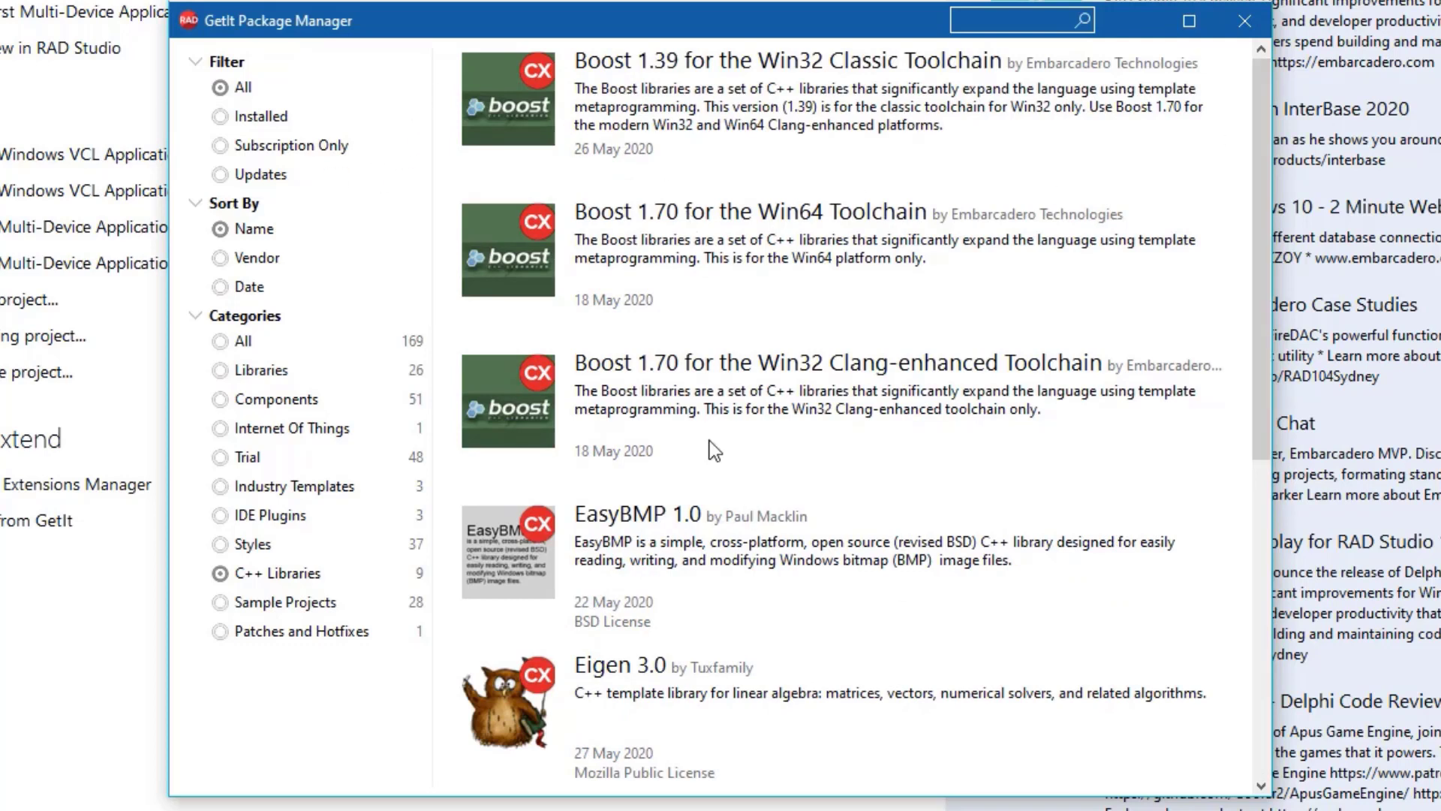